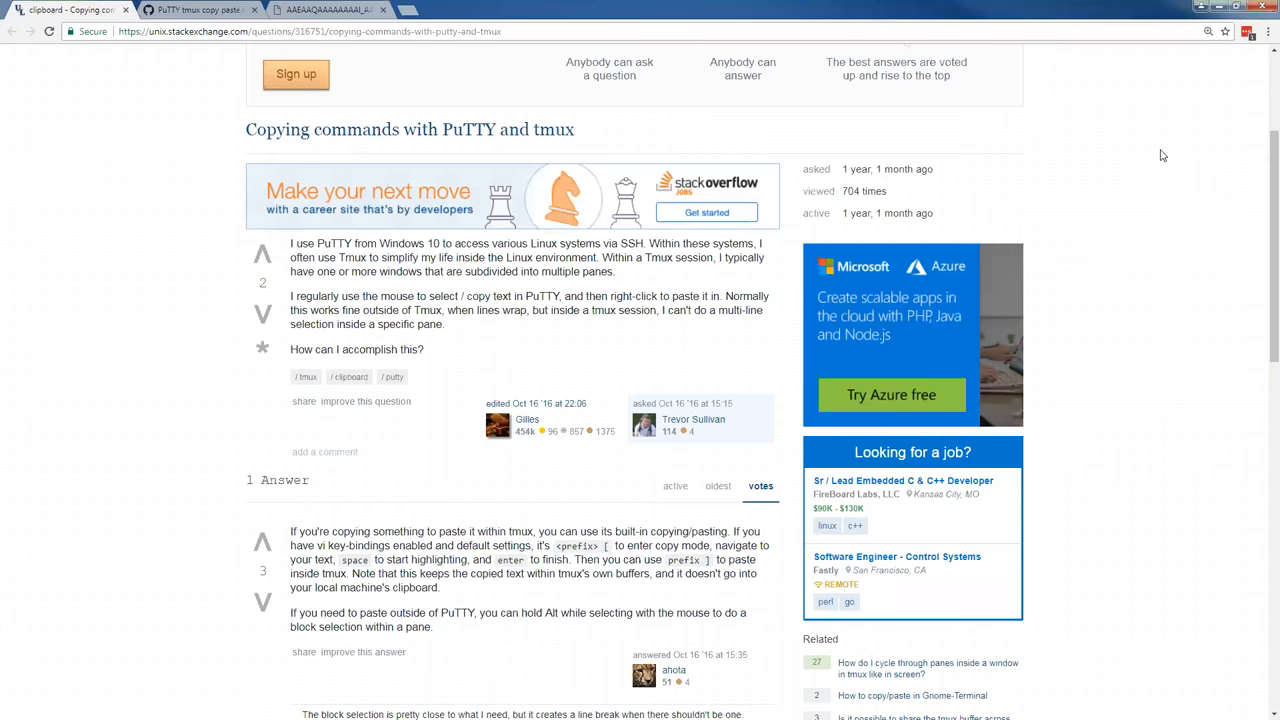
mouse_move(856, 6)
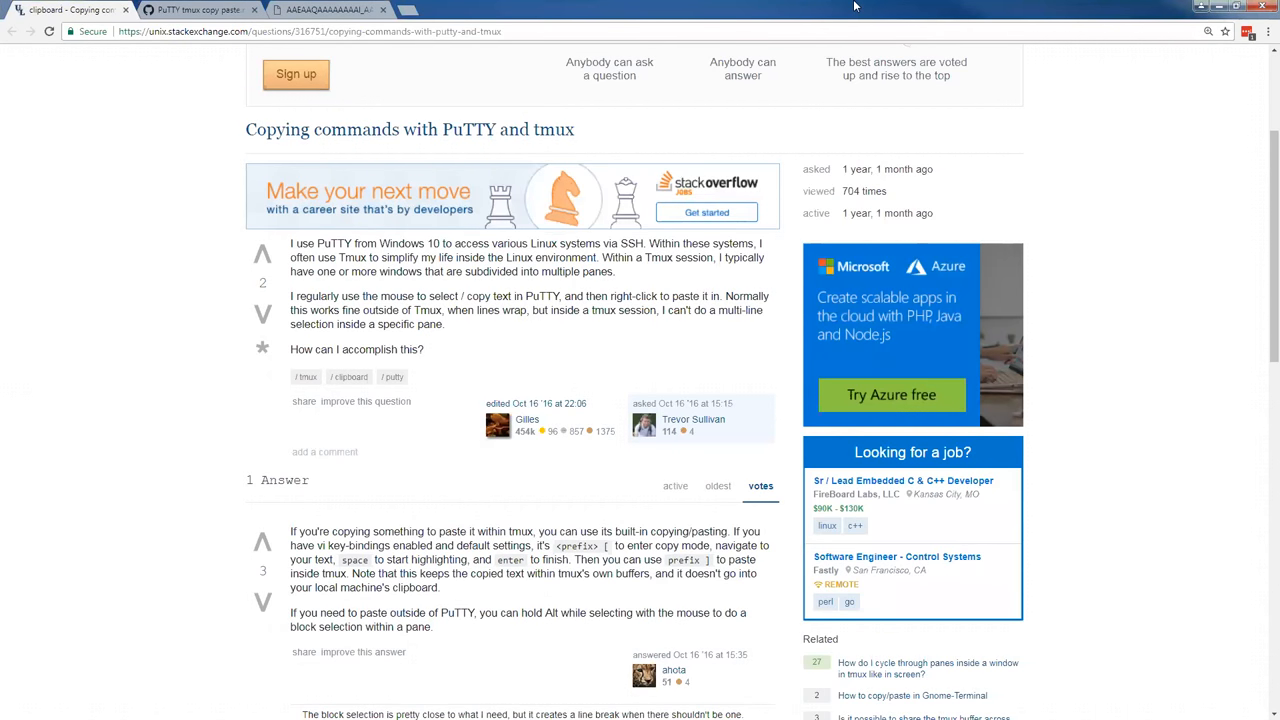
mouse_move(248, 192)
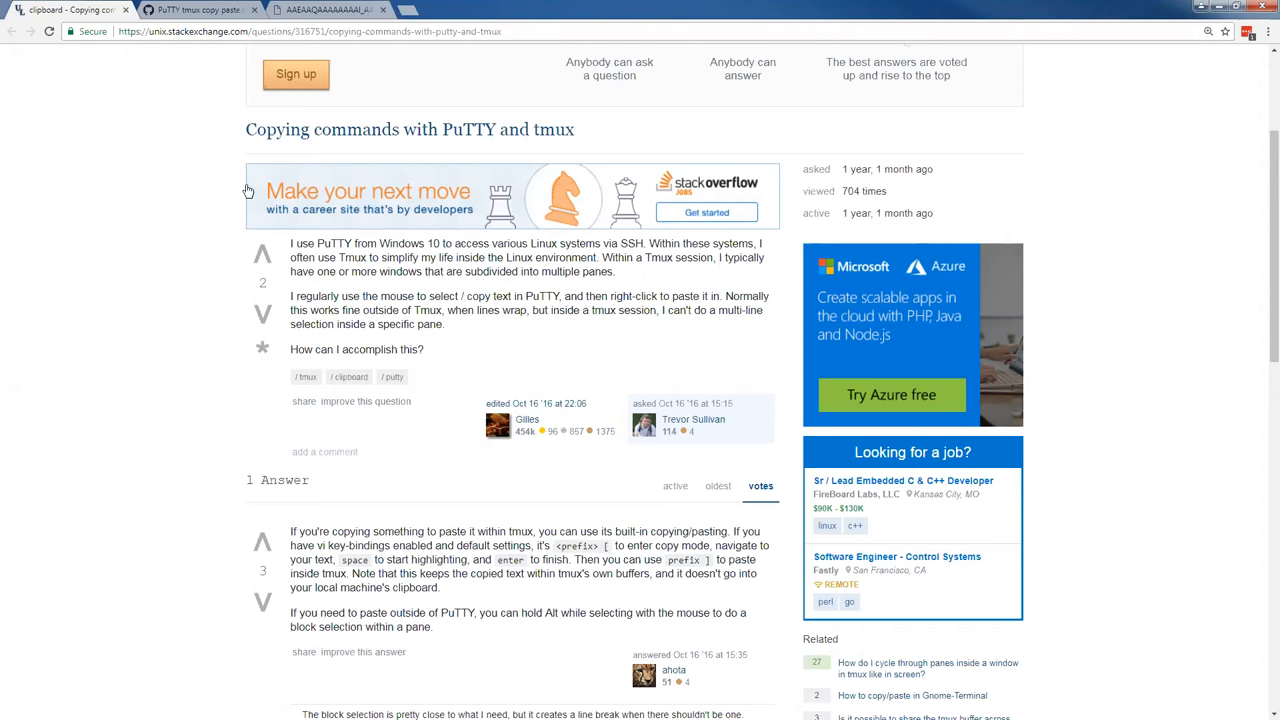
mouse_move(616, 232)
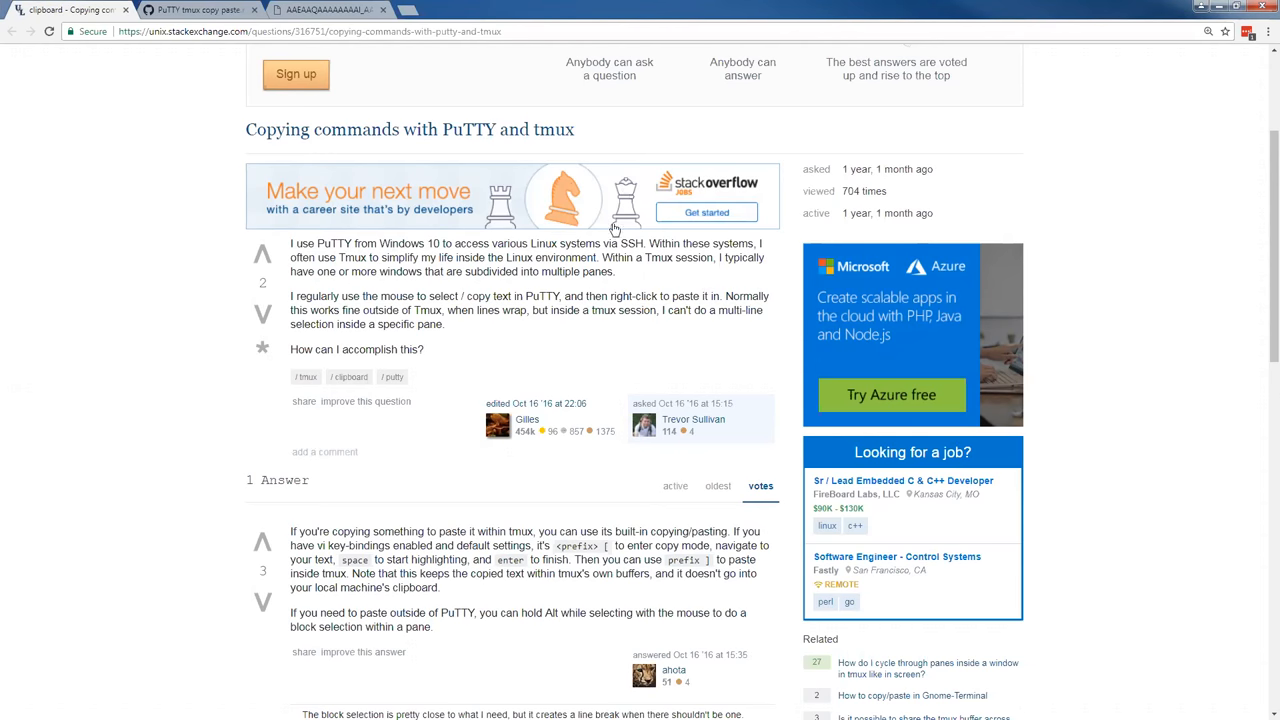
mouse_move(524, 8)
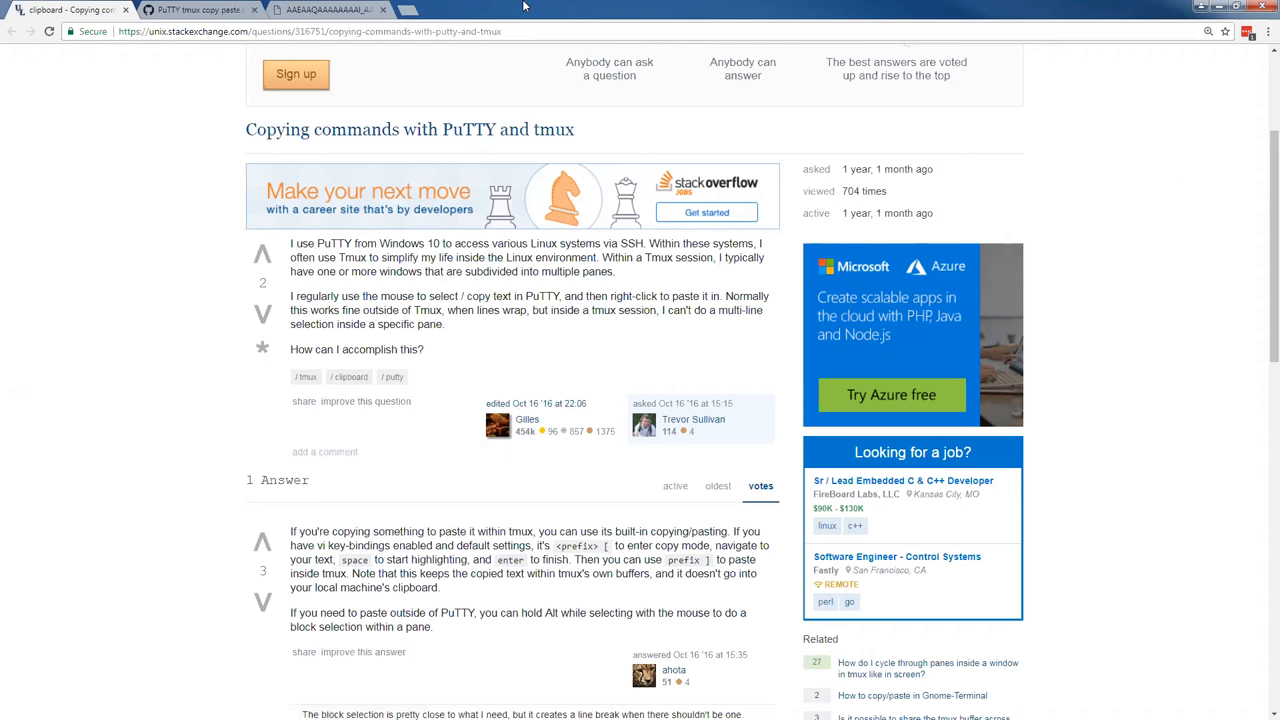
mouse_move(368, 268)
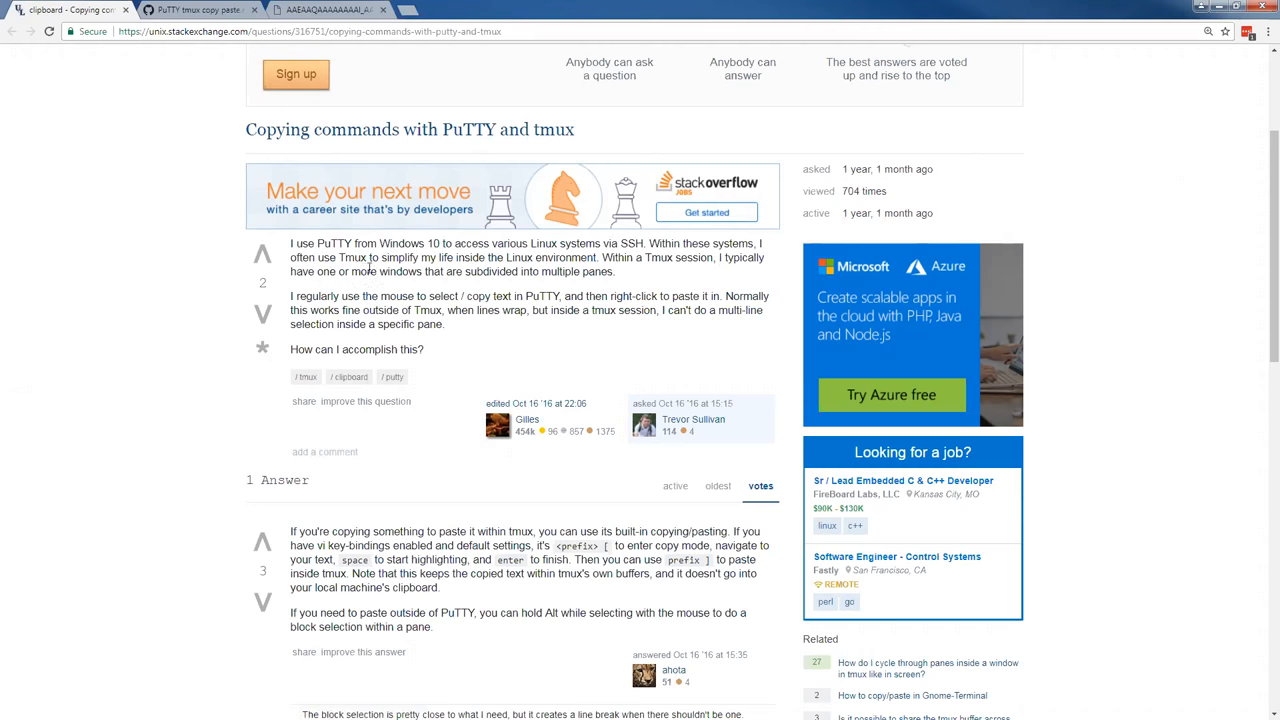
mouse_move(732, 6)
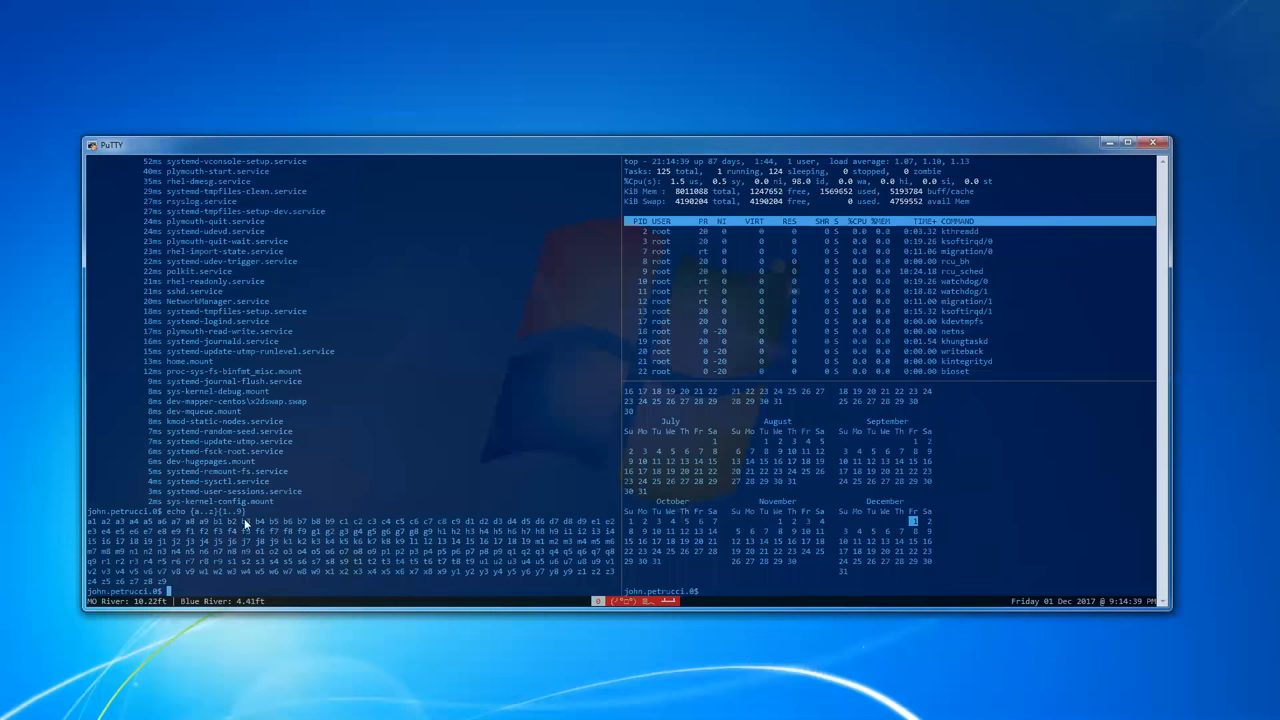
mouse_move(240, 358)
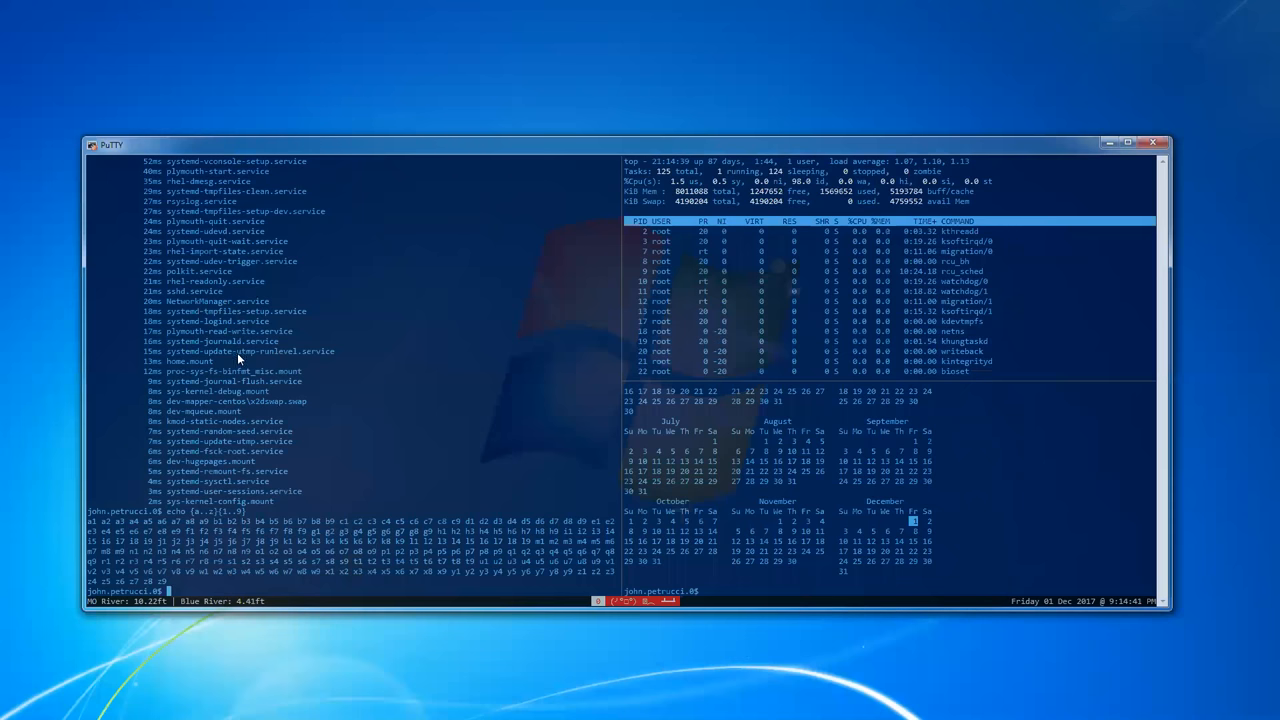
mouse_move(284, 368)
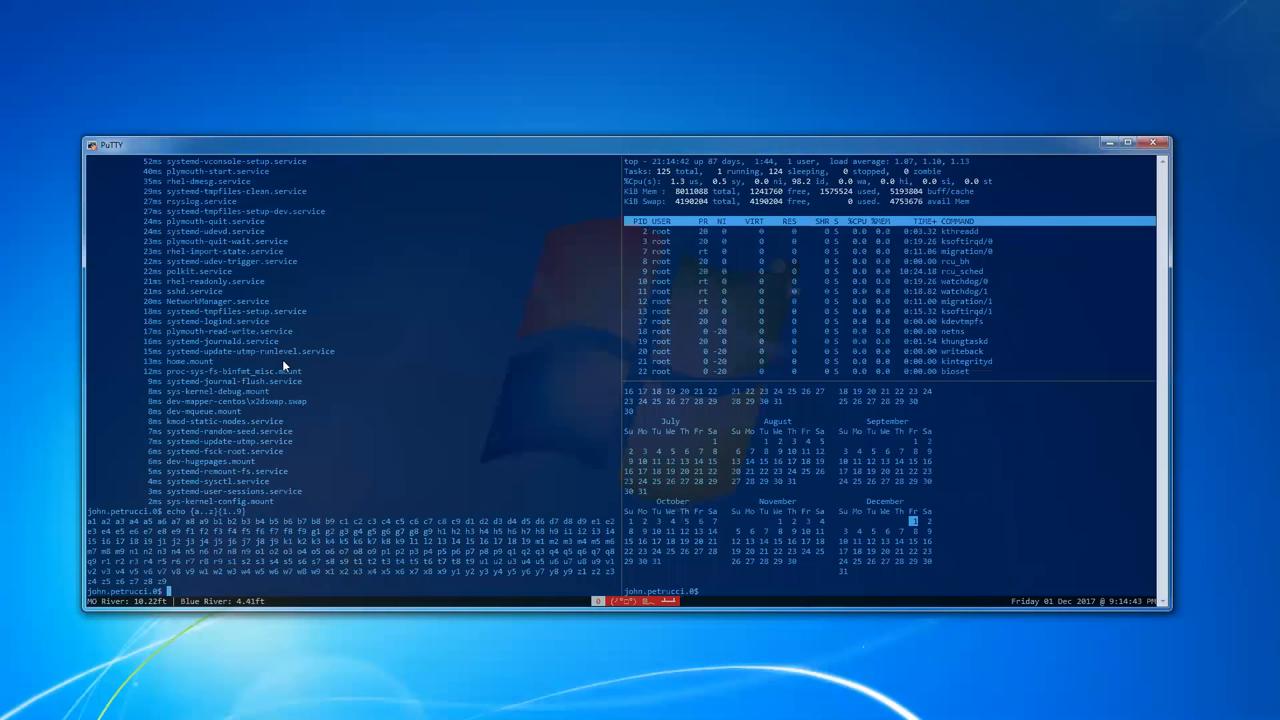
mouse_move(130, 314)
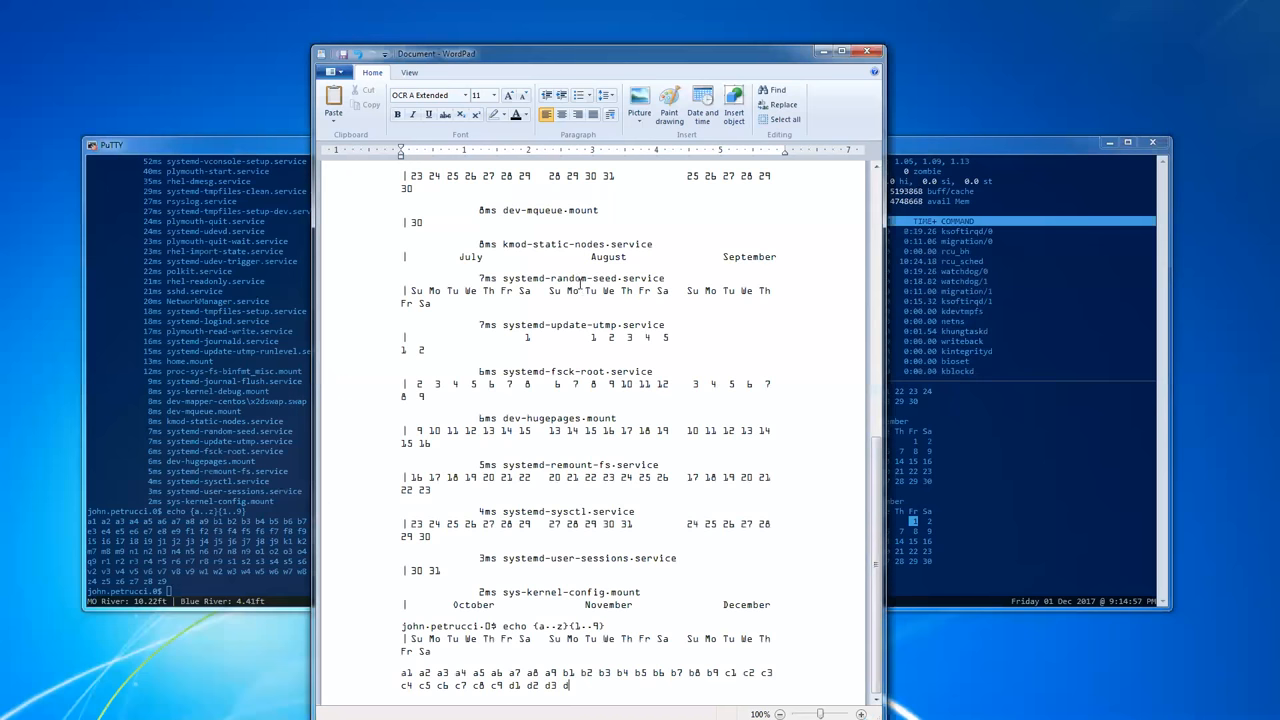
mouse_move(530, 64)
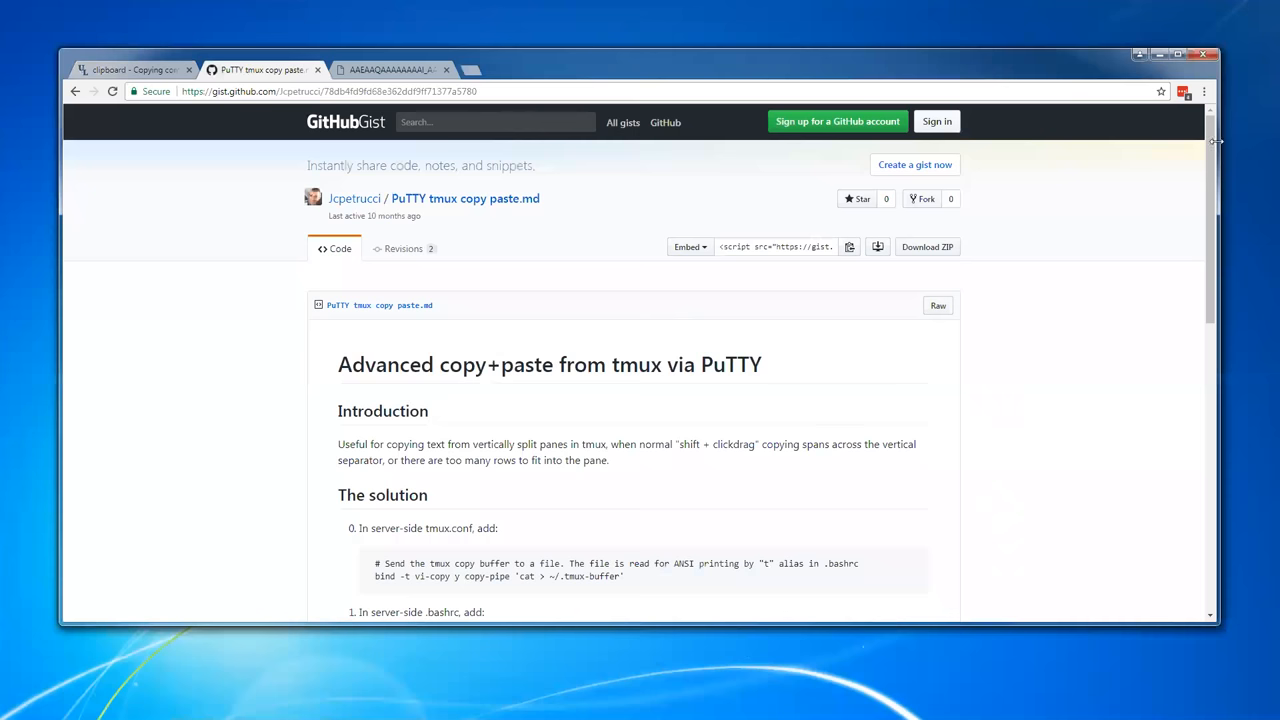
Scroll the Gist down to its Usage steps
scroll("down", 3)
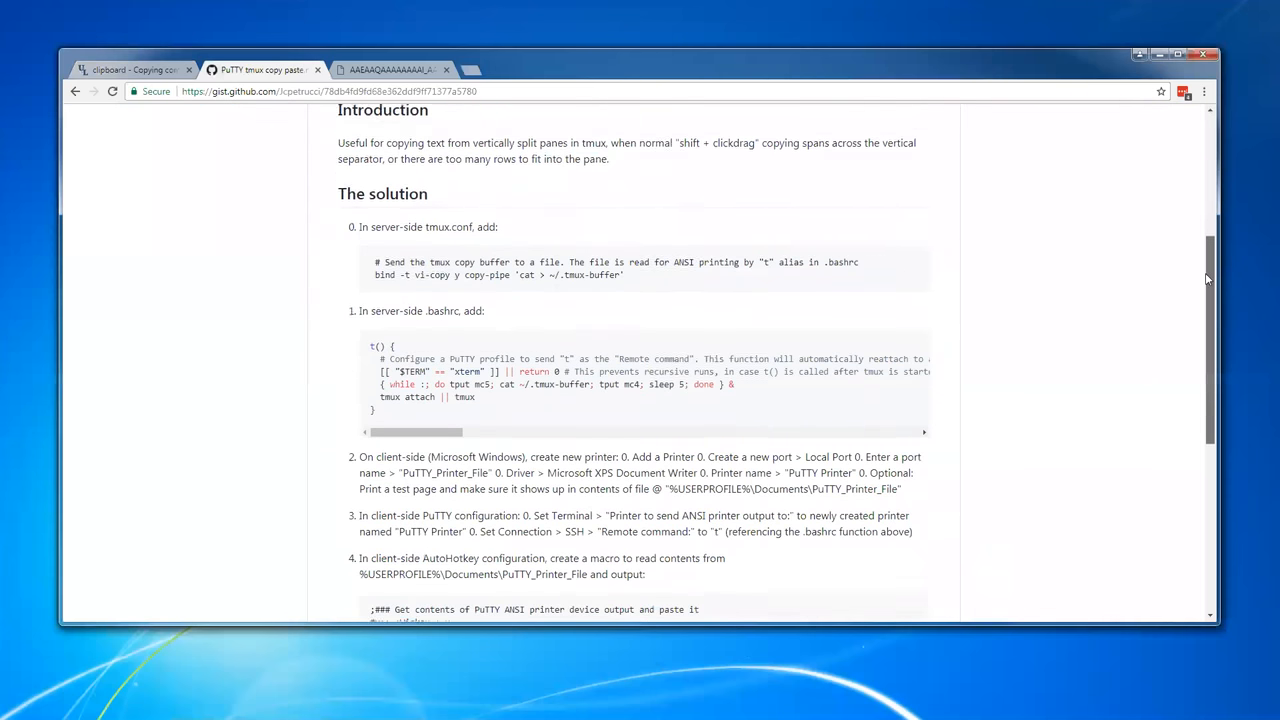
scroll("down", 3)
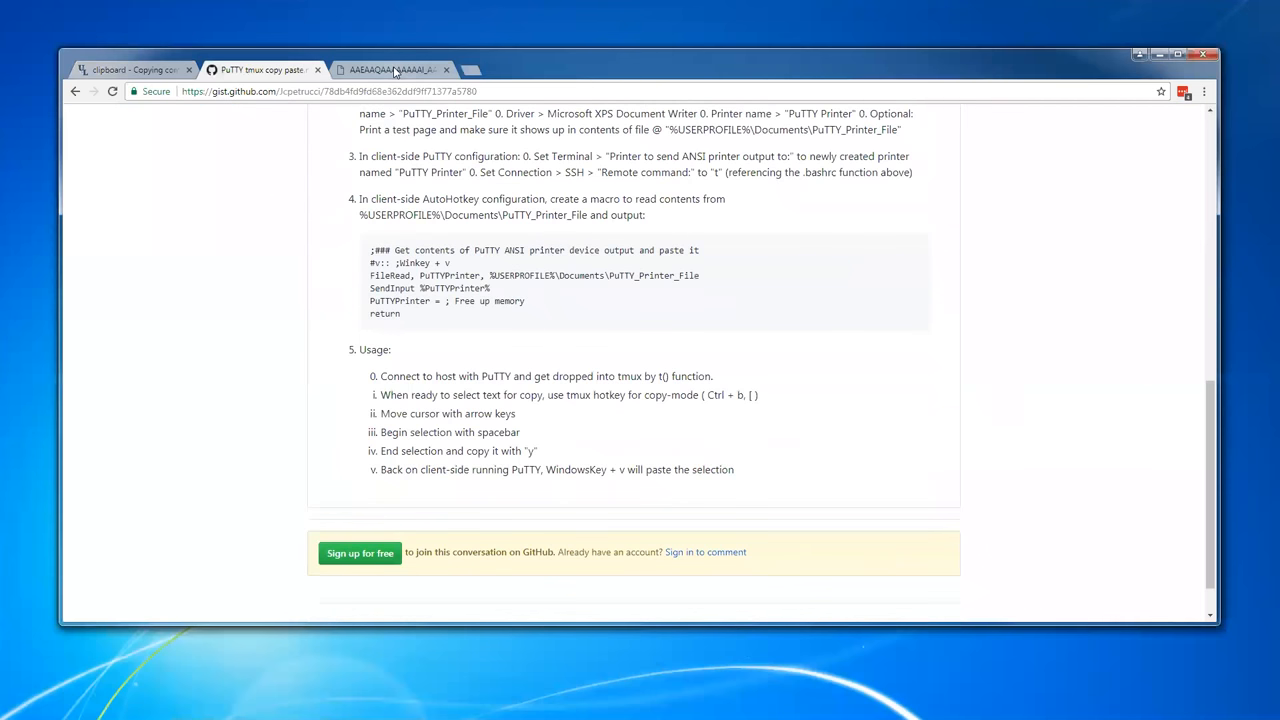
left_click(390, 68)
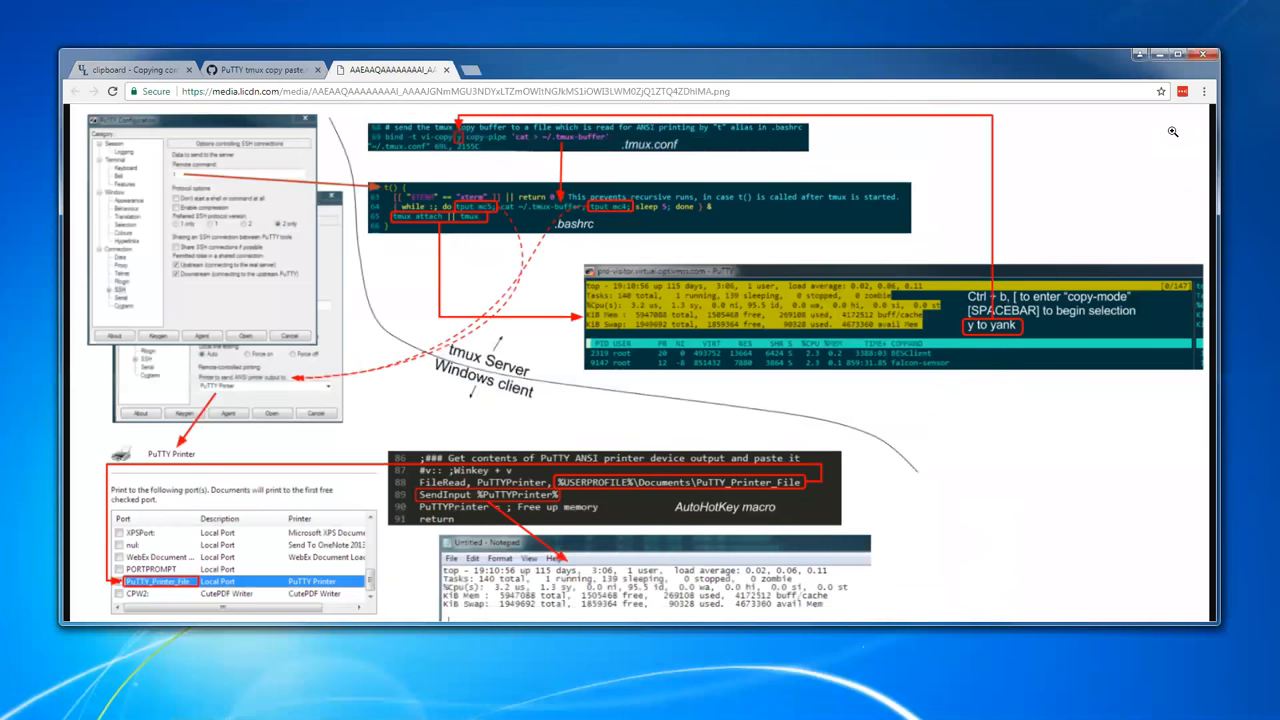
mouse_move(1128, 118)
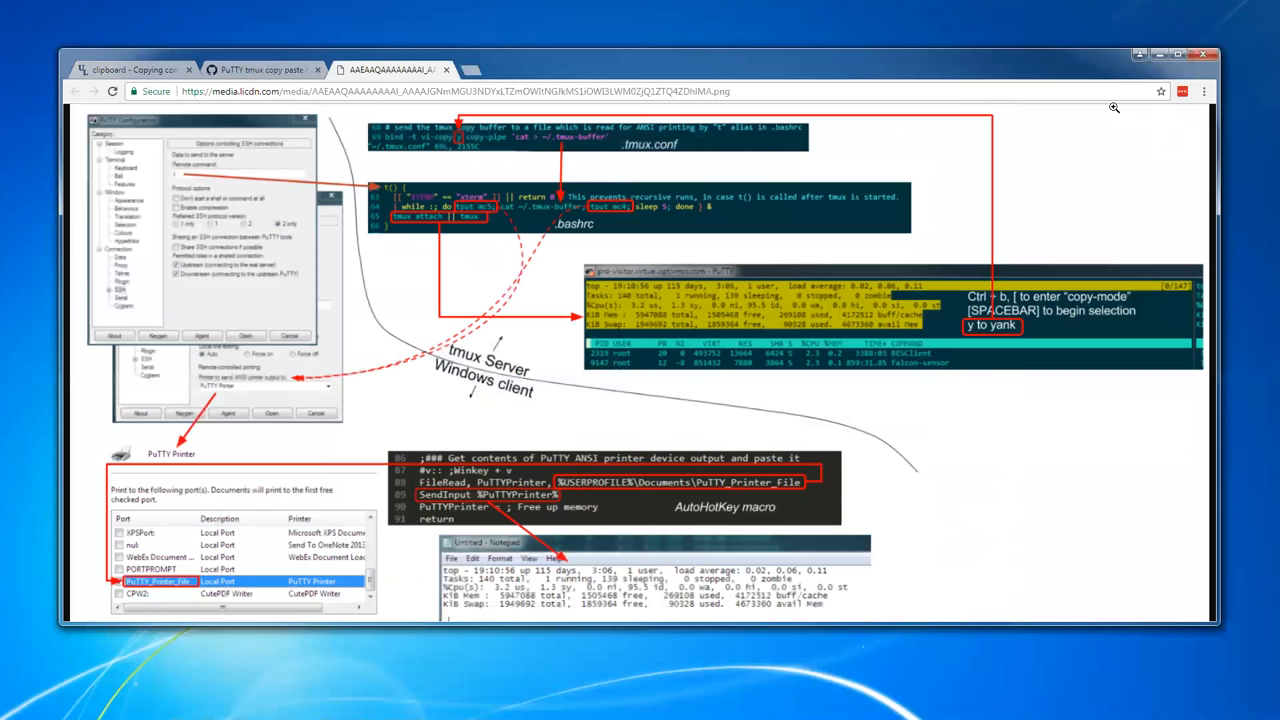
mouse_move(512, 24)
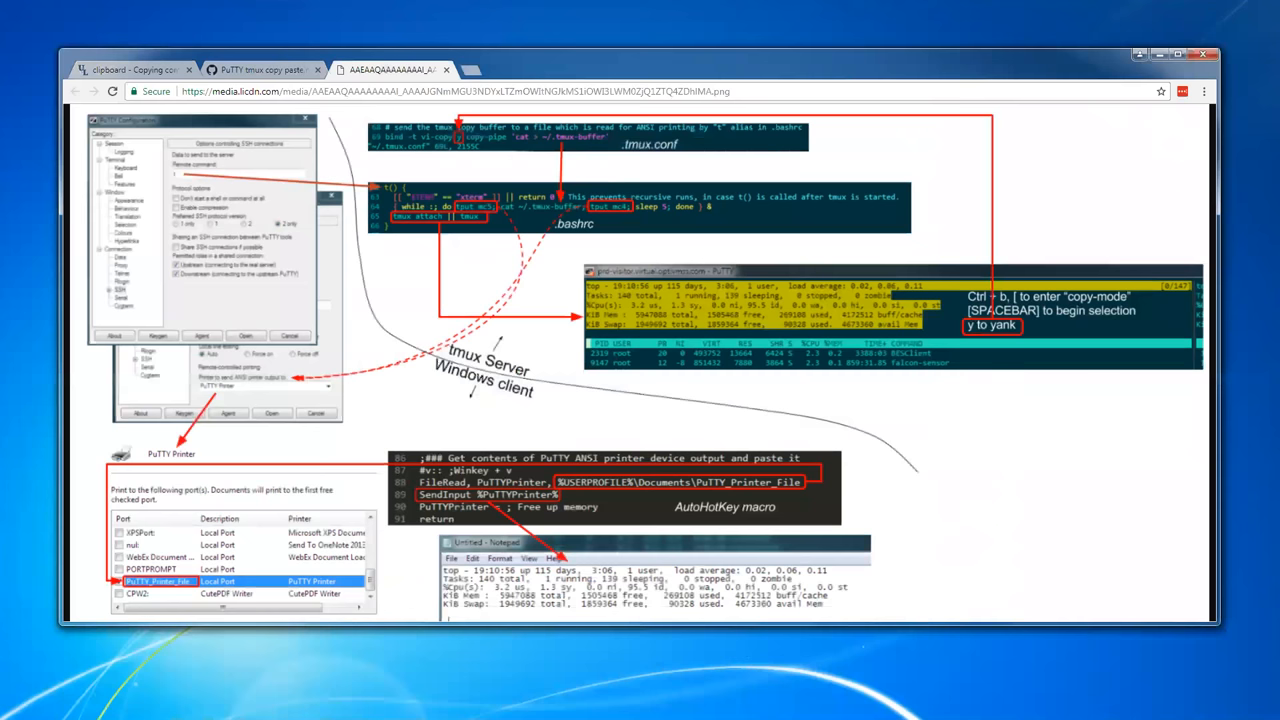
left_click(262, 68)
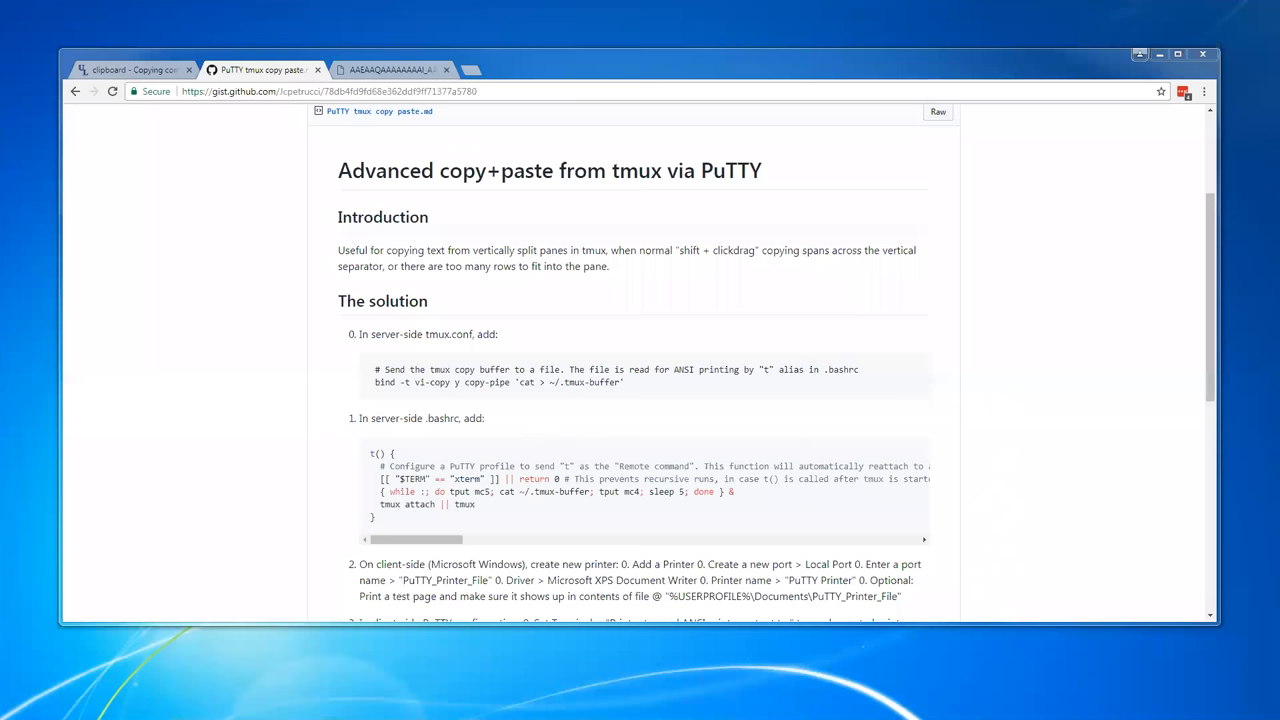
double_click(448, 334)
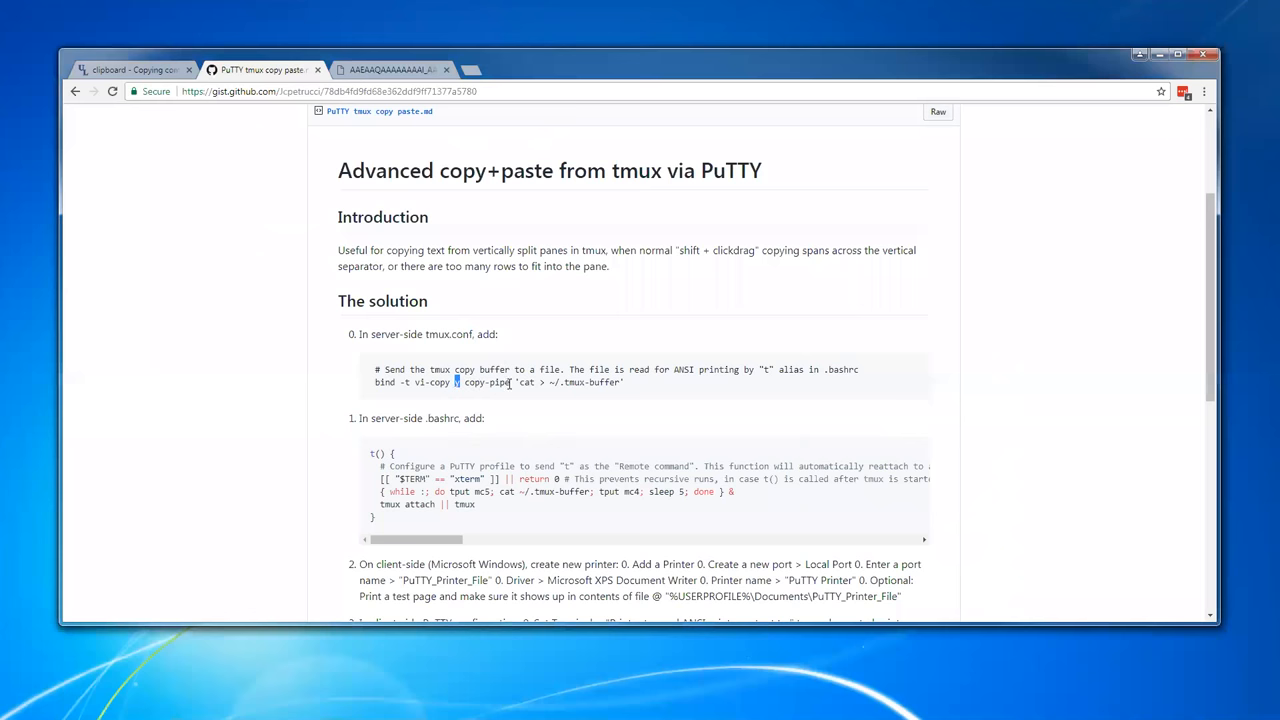
mouse_move(504, 382)
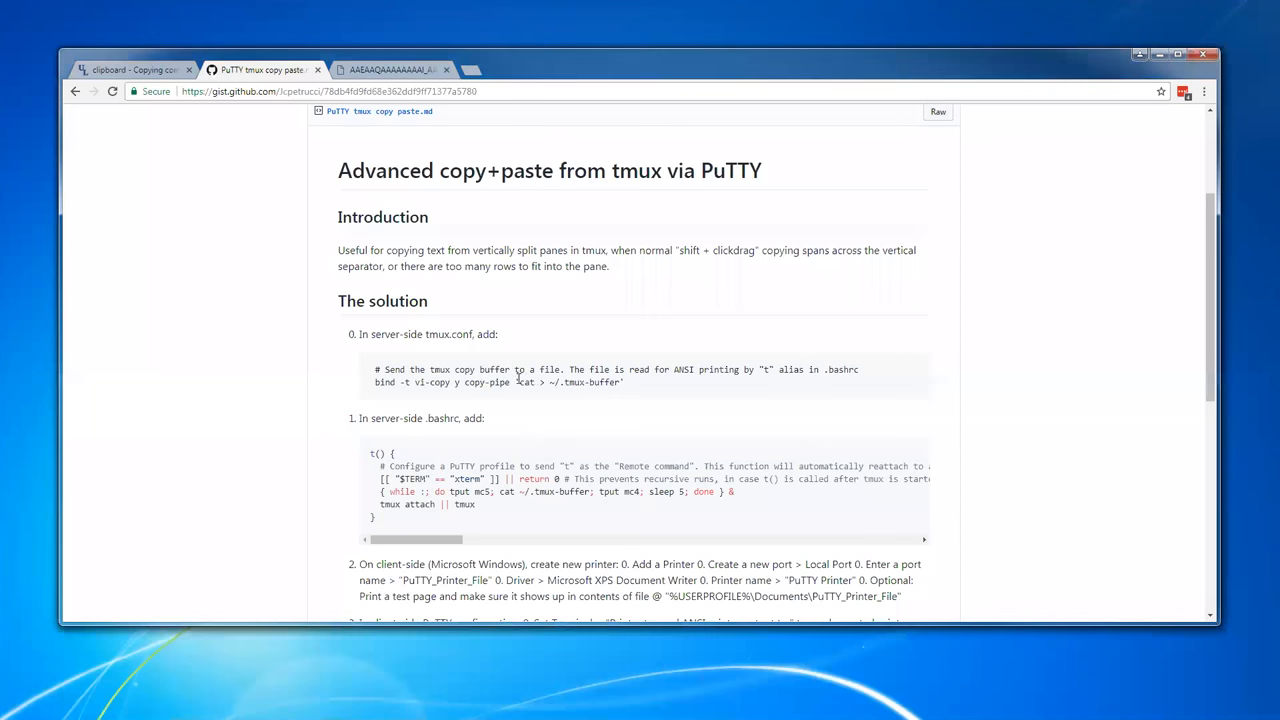
mouse_move(518, 382)
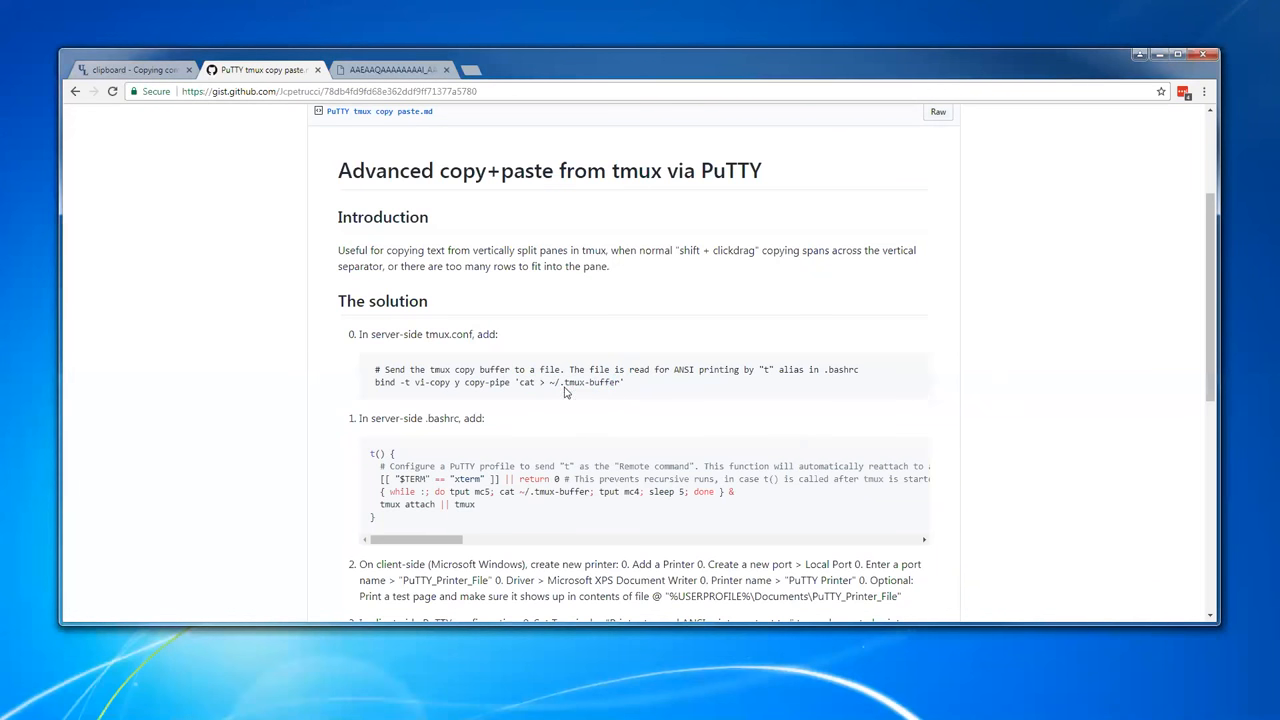
mouse_move(836, 372)
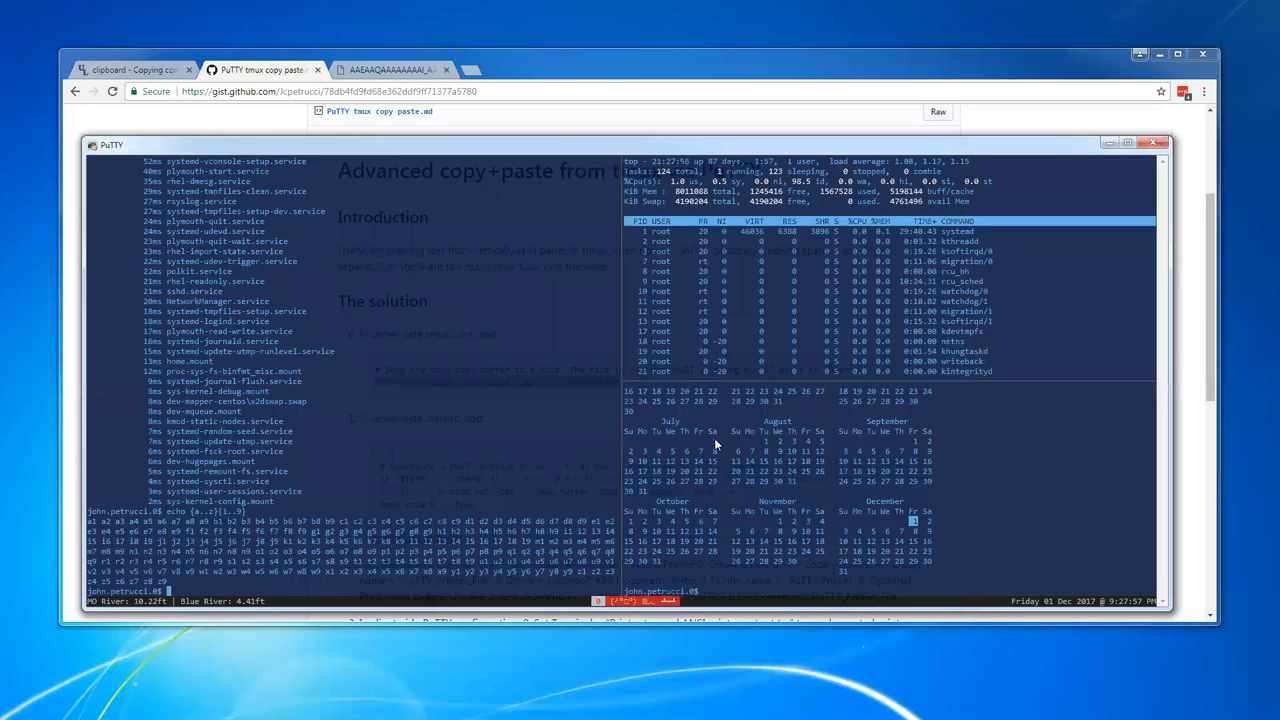
Enter 'cat ~/.tmux' at the PuTTY shell prompt to print the tmux buffer file
type("cat")
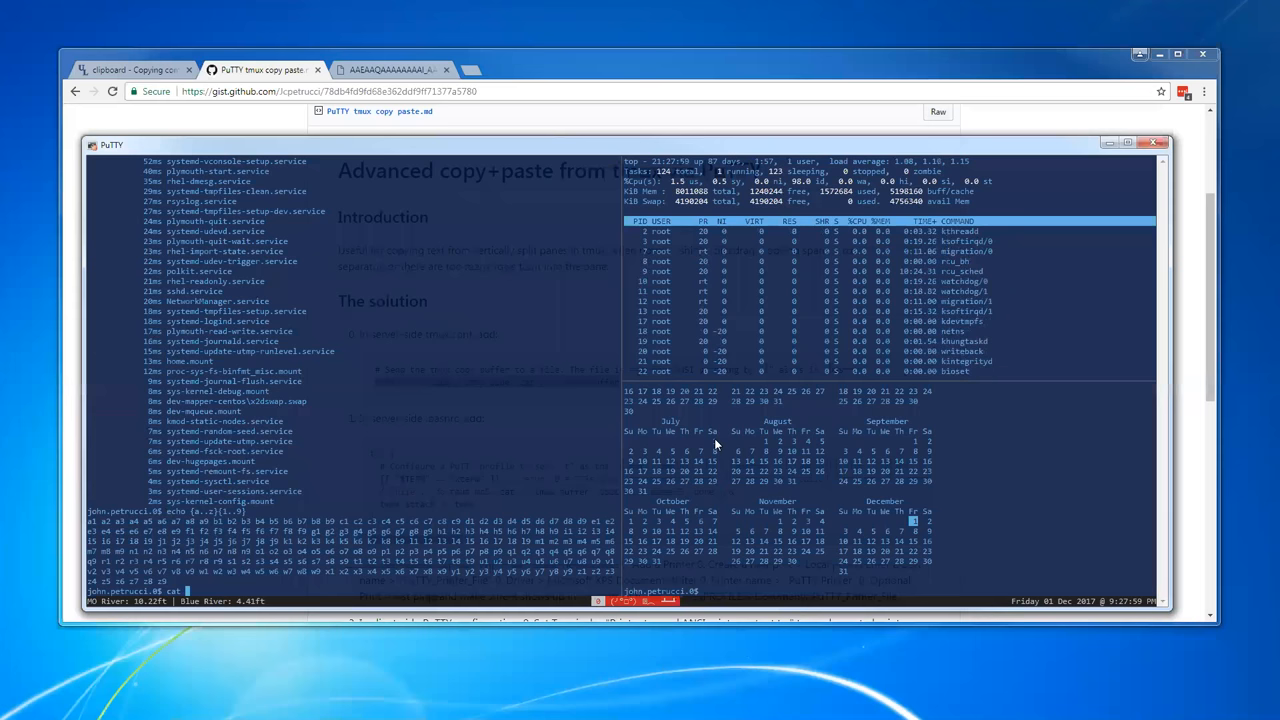
type("~/.tmux")
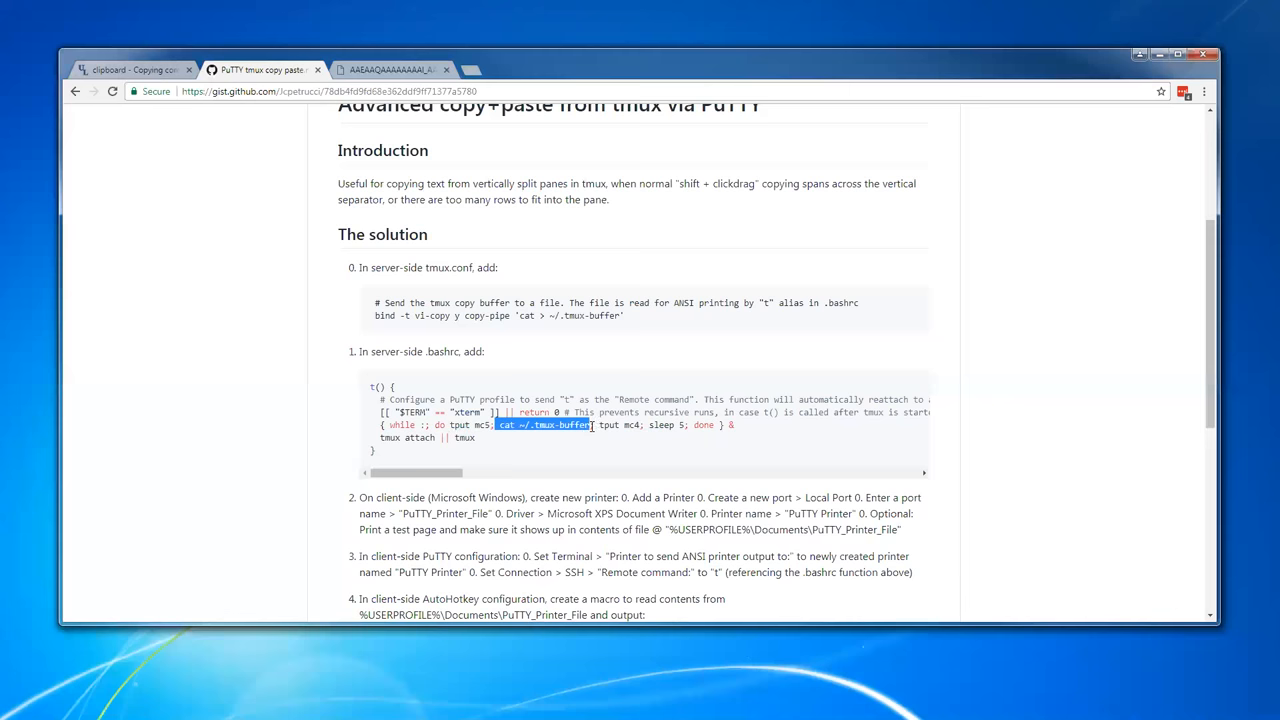
mouse_move(518, 316)
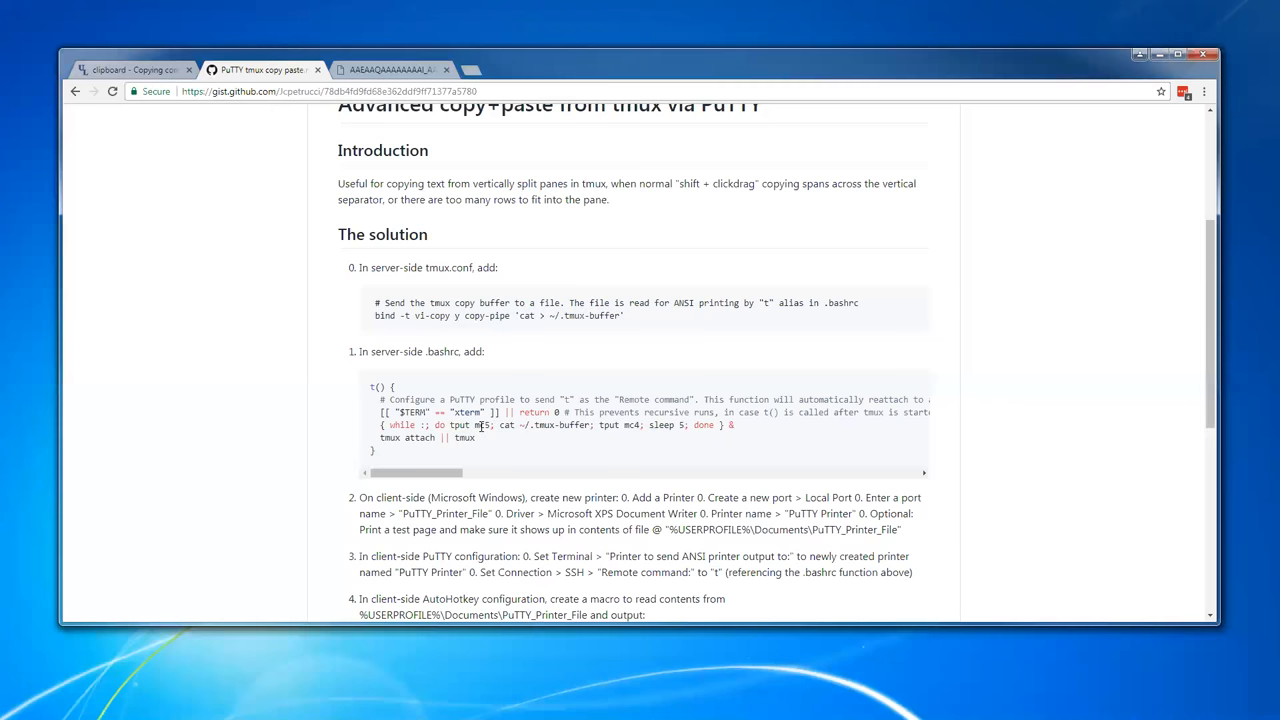
Highlight parts of the .bashrc function that reads the tmux buffer file
double_click(620, 424)
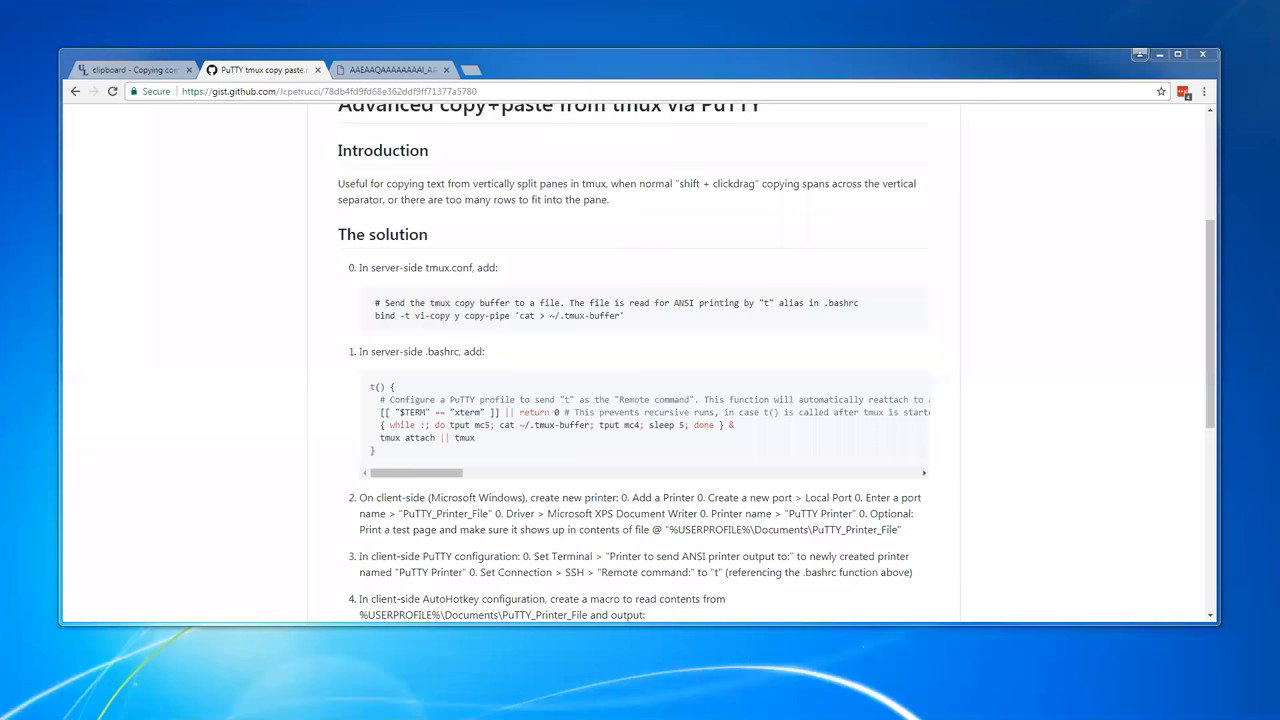
double_click(704, 424)
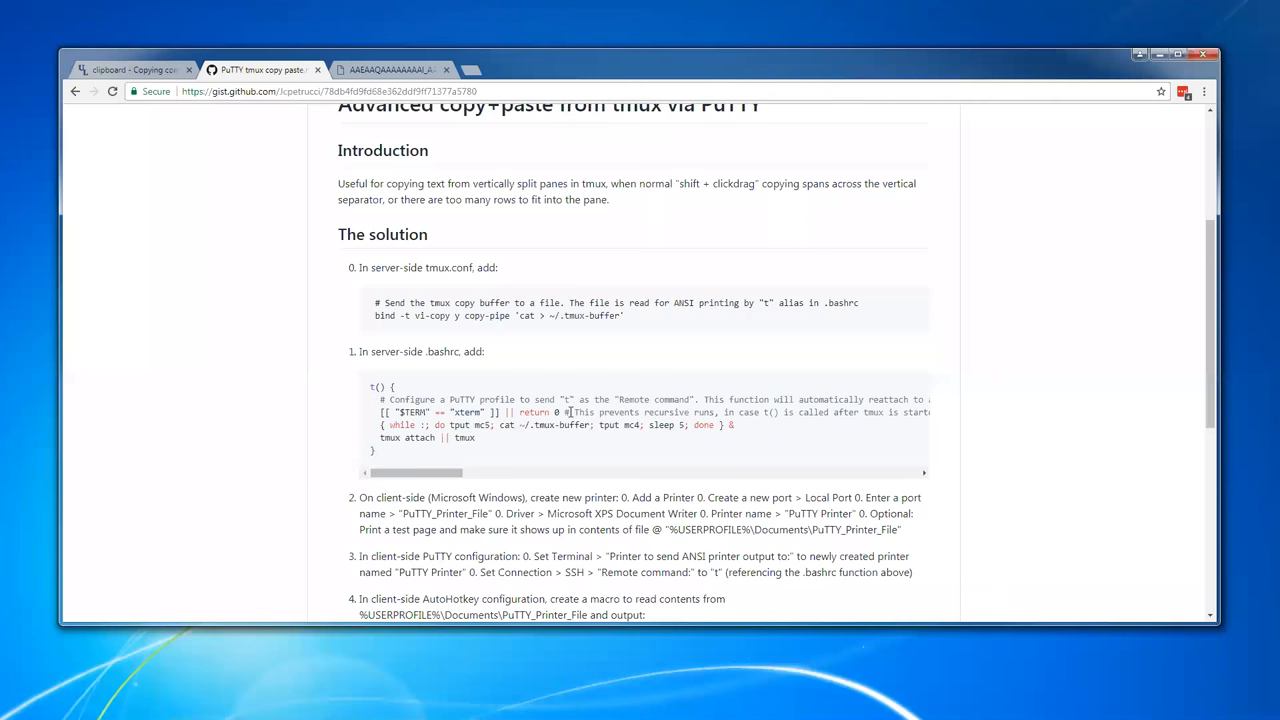
mouse_move(570, 412)
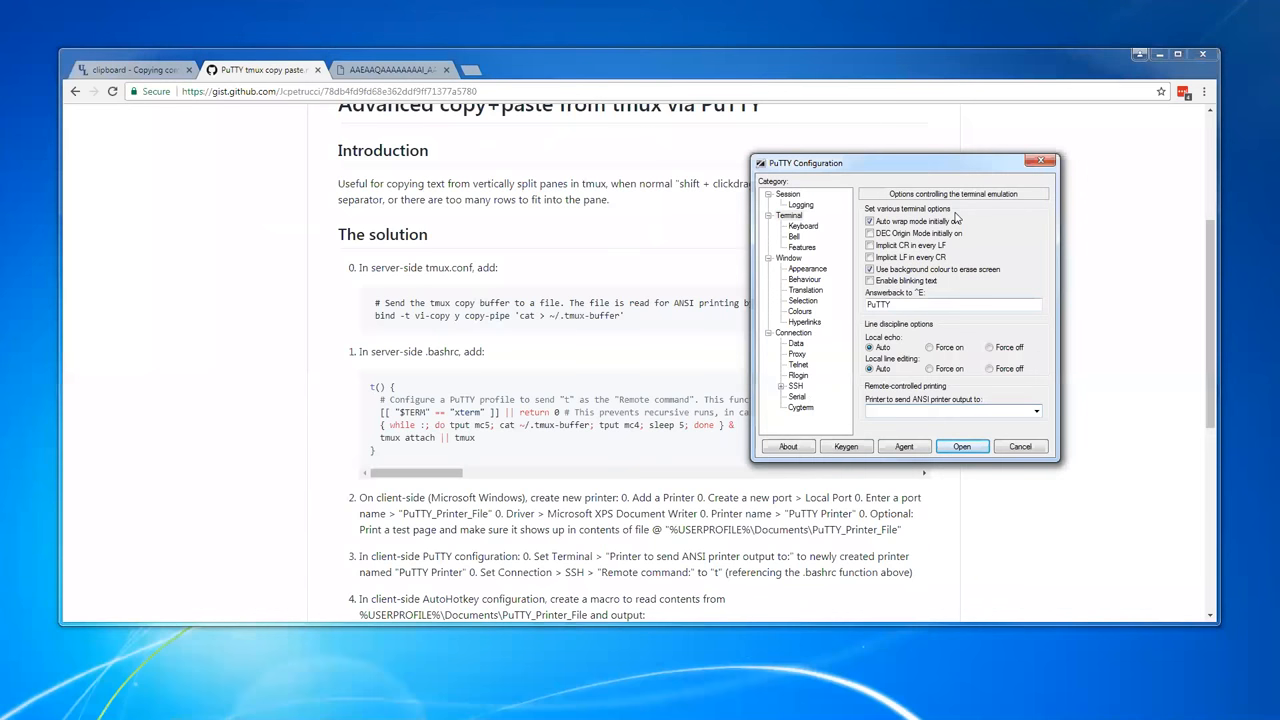
mouse_move(1050, 178)
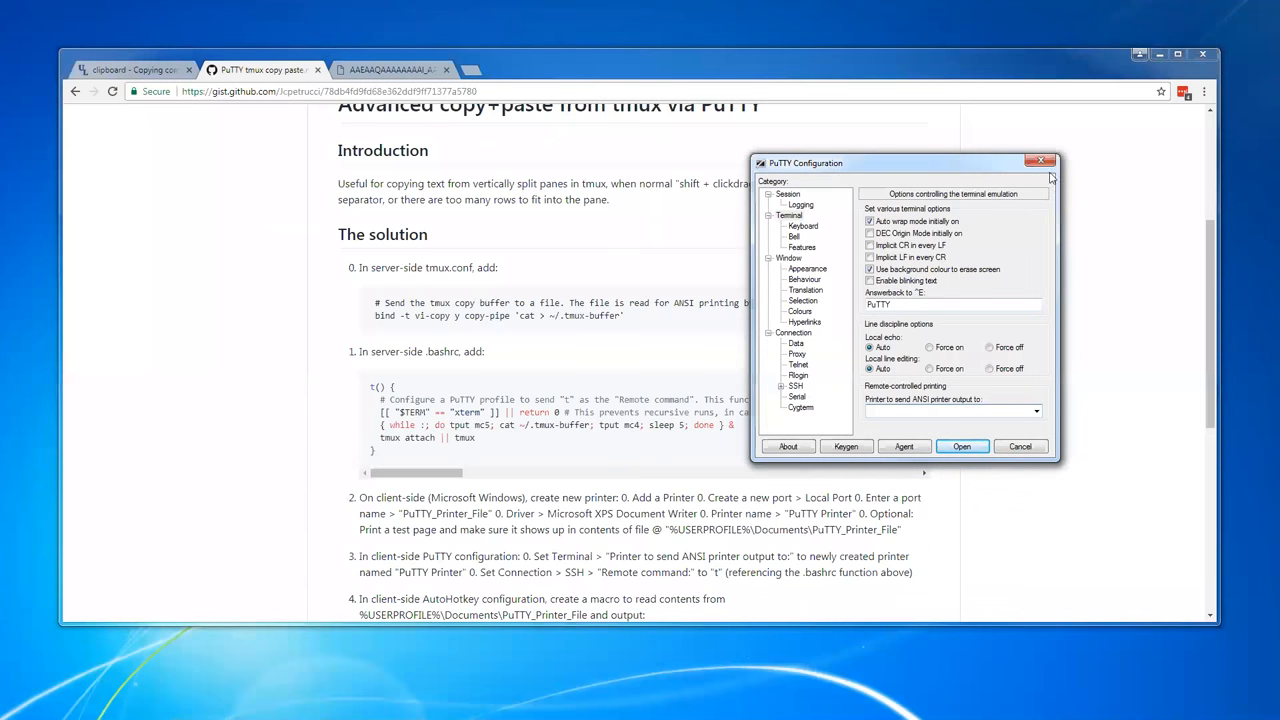
mouse_move(878, 168)
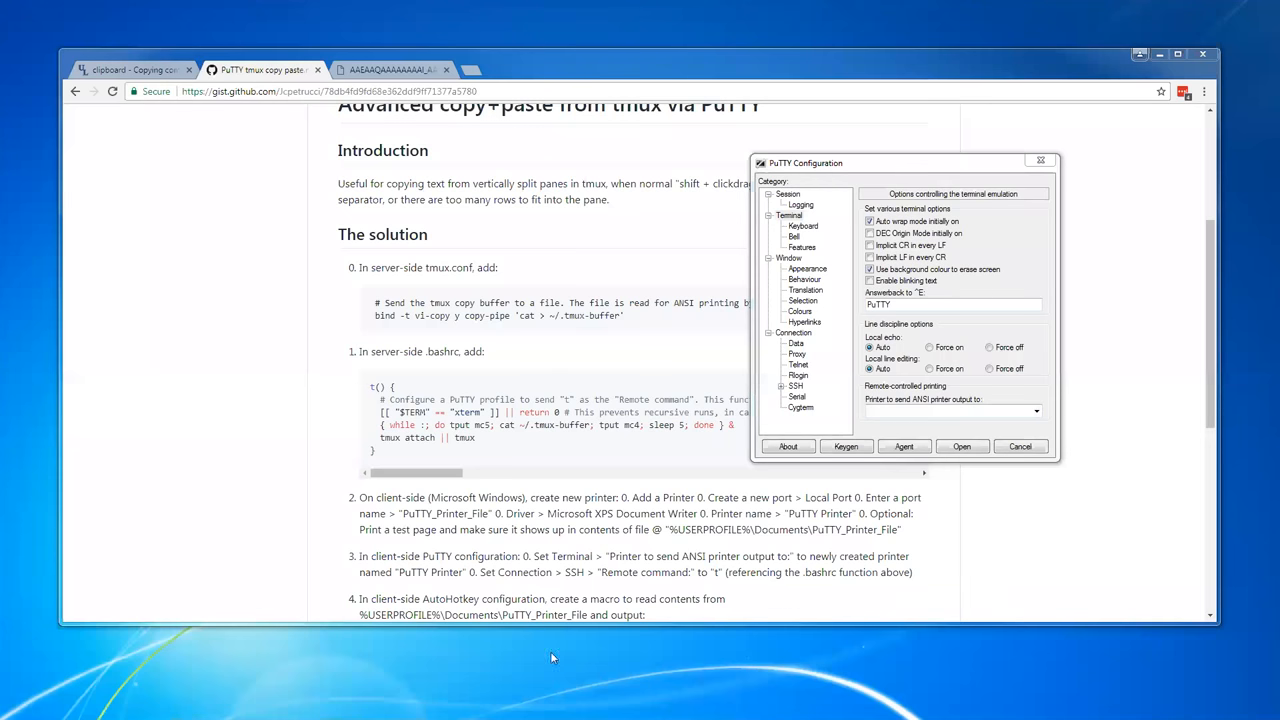
mouse_move(176, 536)
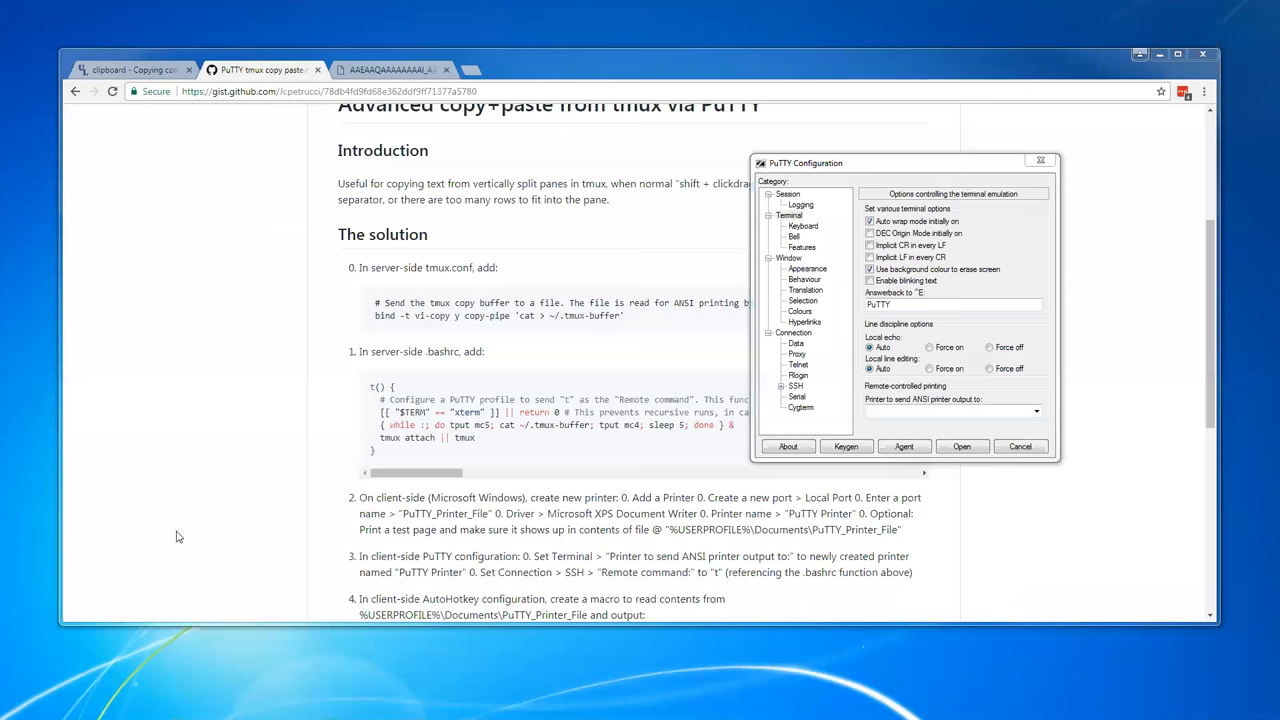
mouse_move(244, 348)
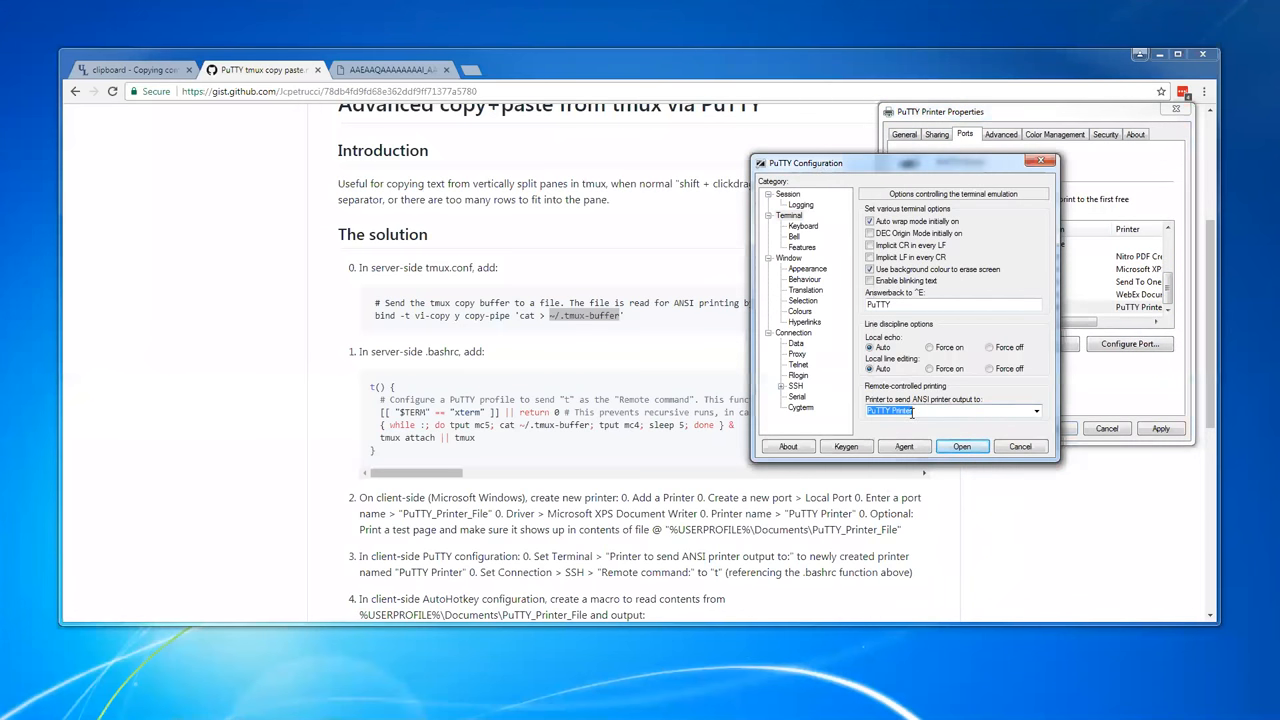
Bring up the Documents library holding PuTTY_Printer_File
left_click(940, 112)
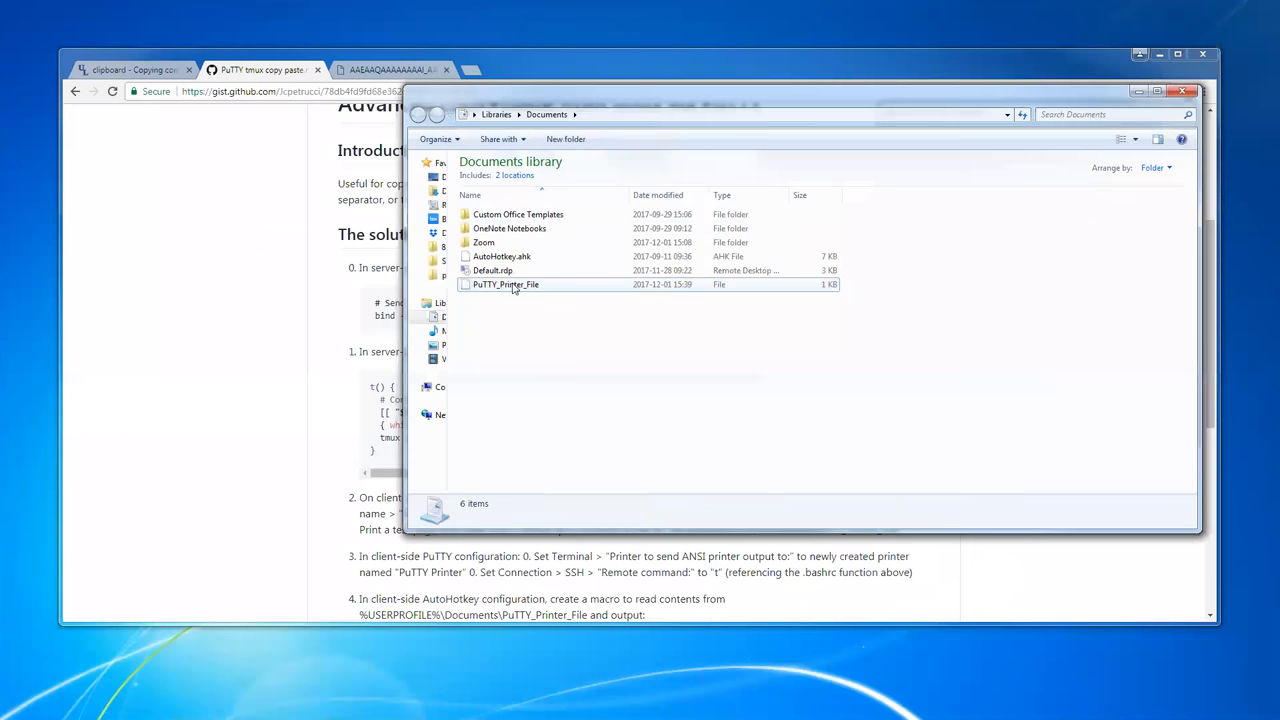
Open PuTTY_Printer_File with WordPad to show the captured tmux terminal output
left_click(504, 284)
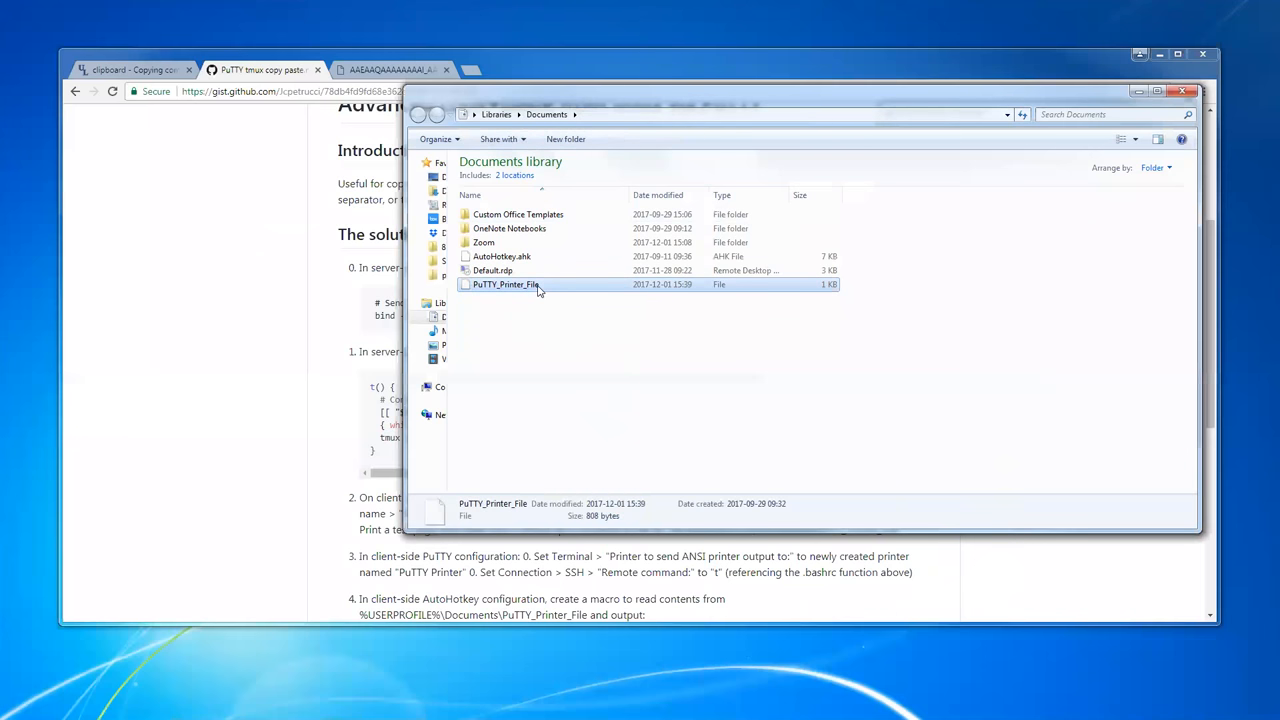
left_click(504, 284)
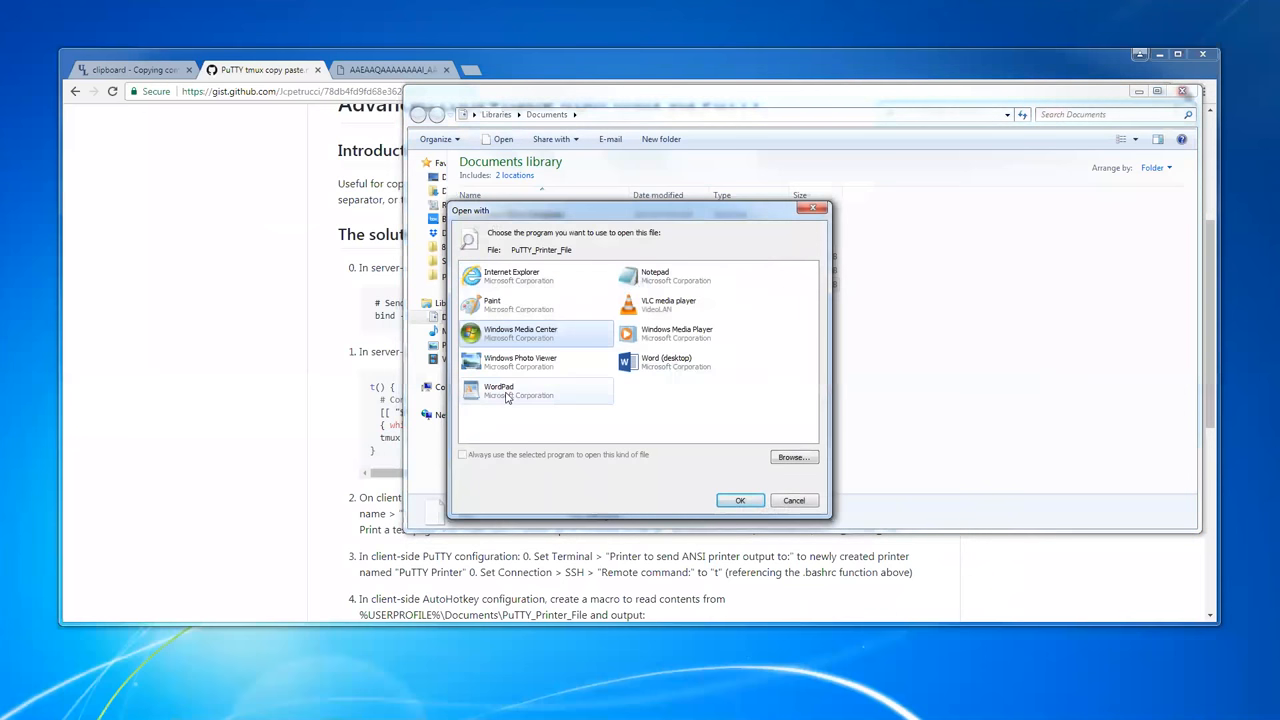
left_click(740, 500)
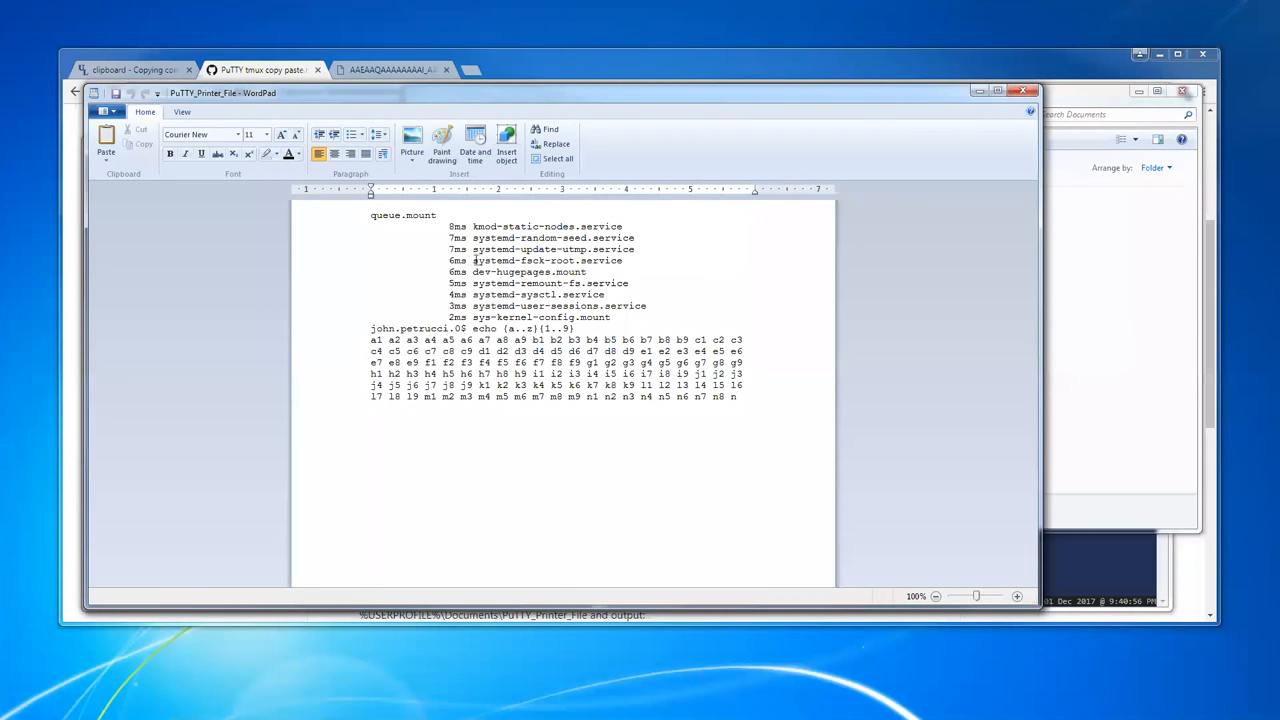
mouse_move(572, 272)
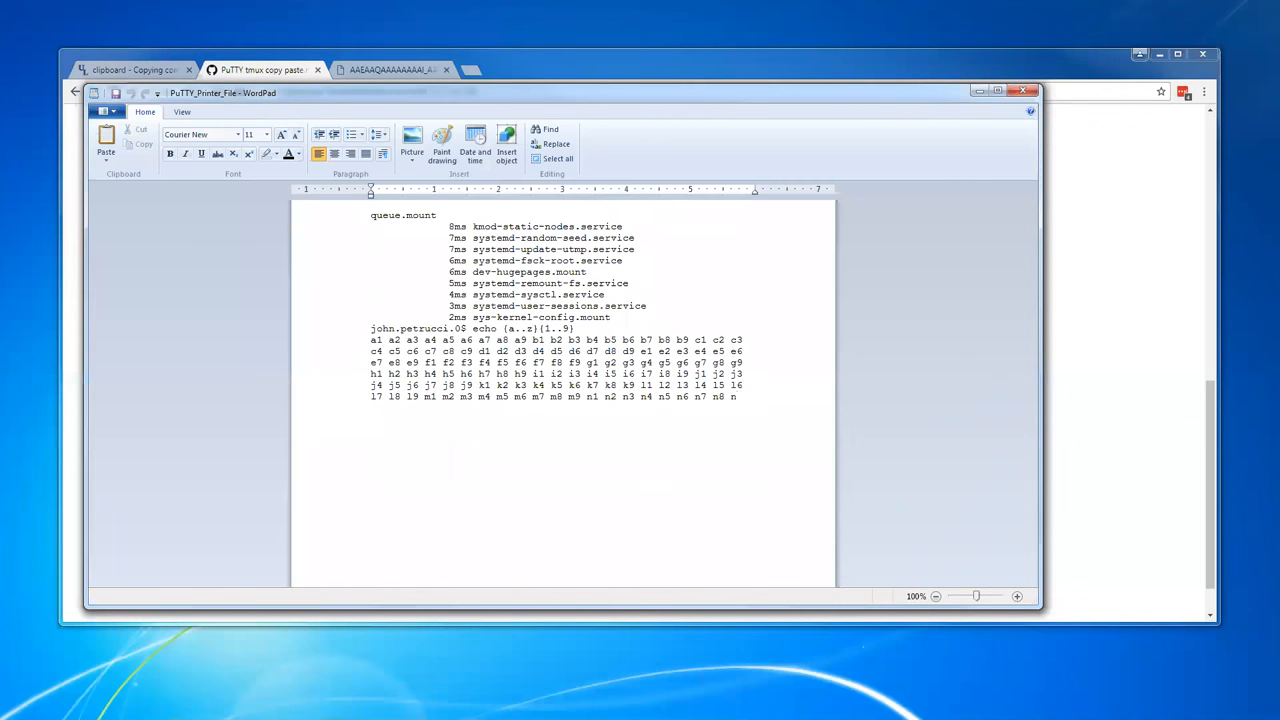
Return to the Gist page and select the AutoHotkey macro code in step 4
left_click(262, 68)
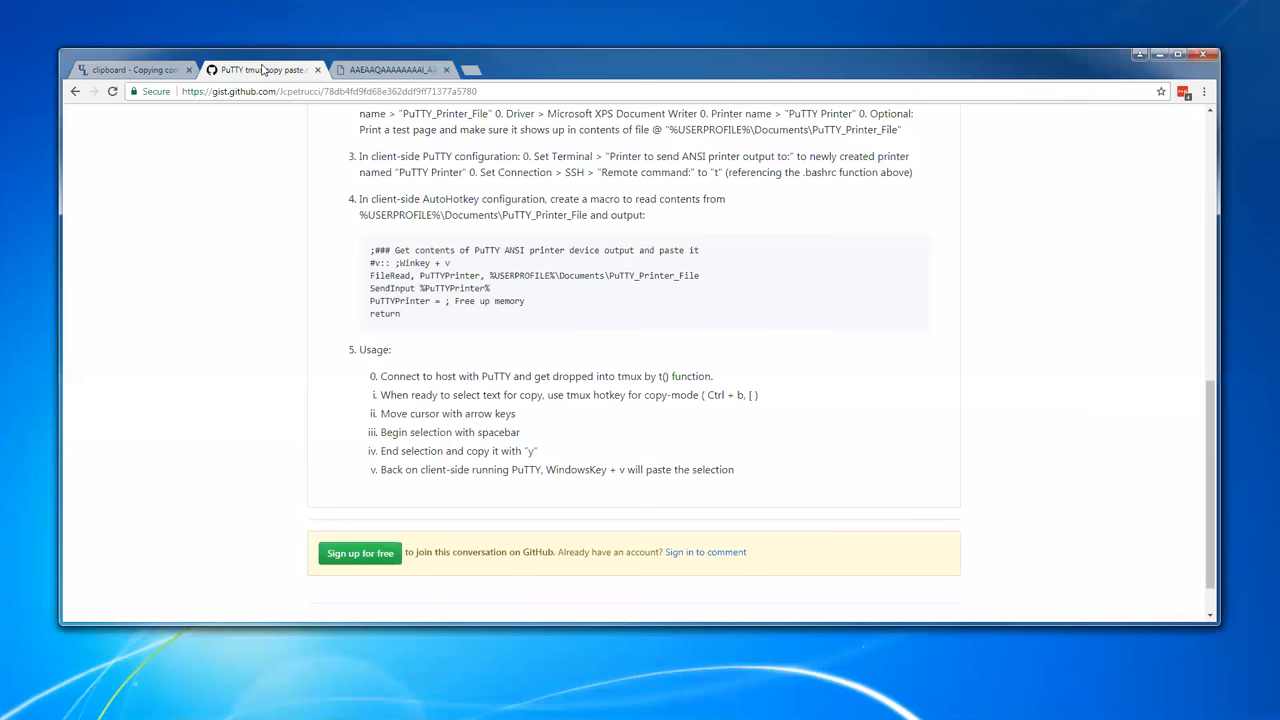
mouse_move(590, 322)
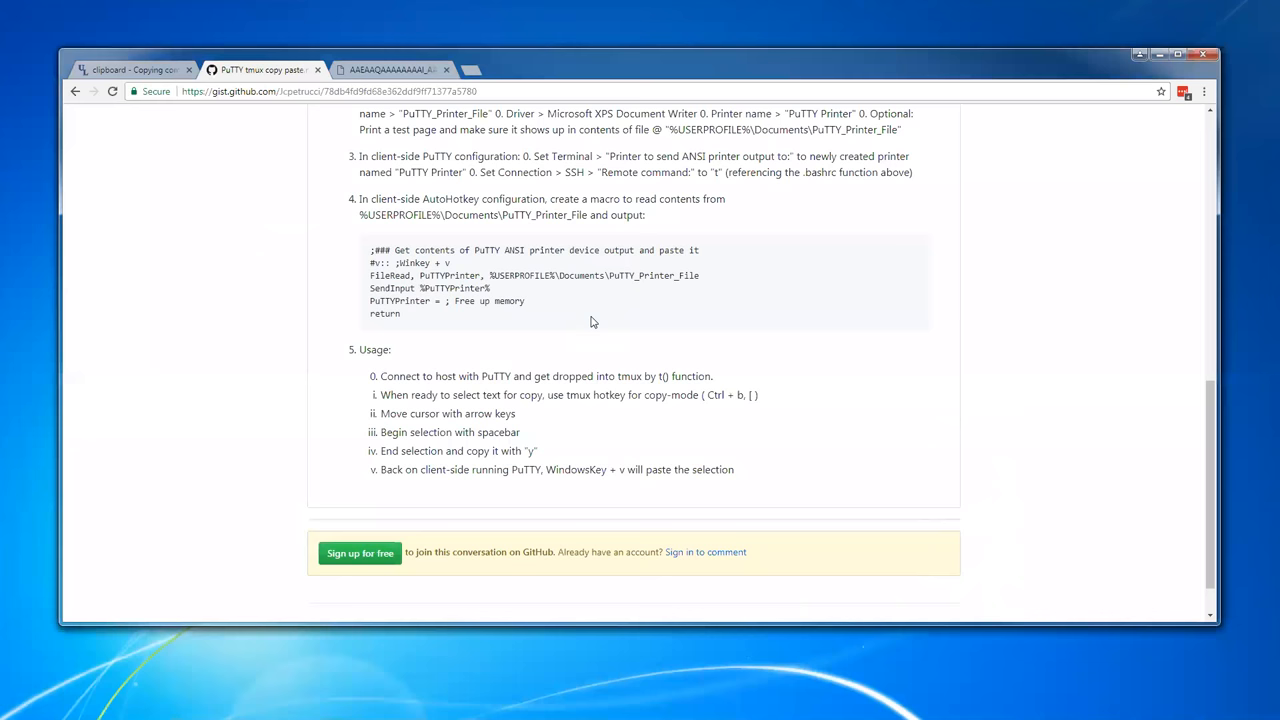
mouse_move(560, 322)
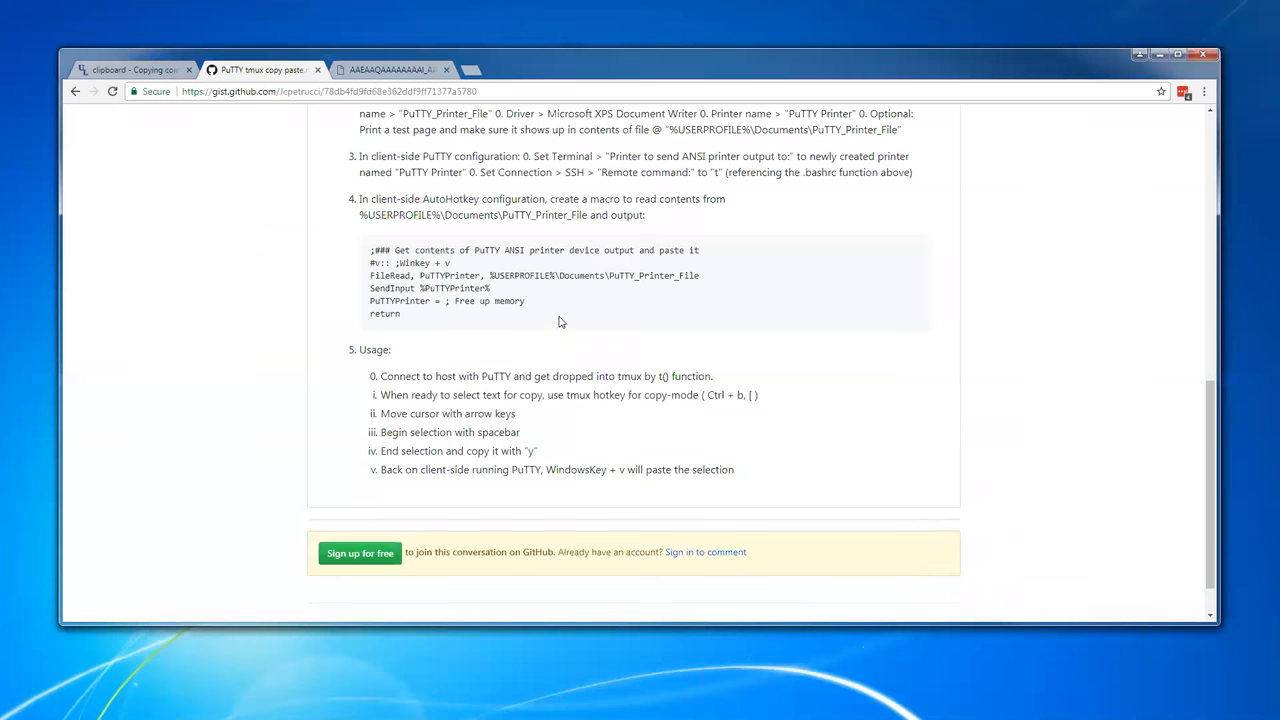
mouse_move(500, 220)
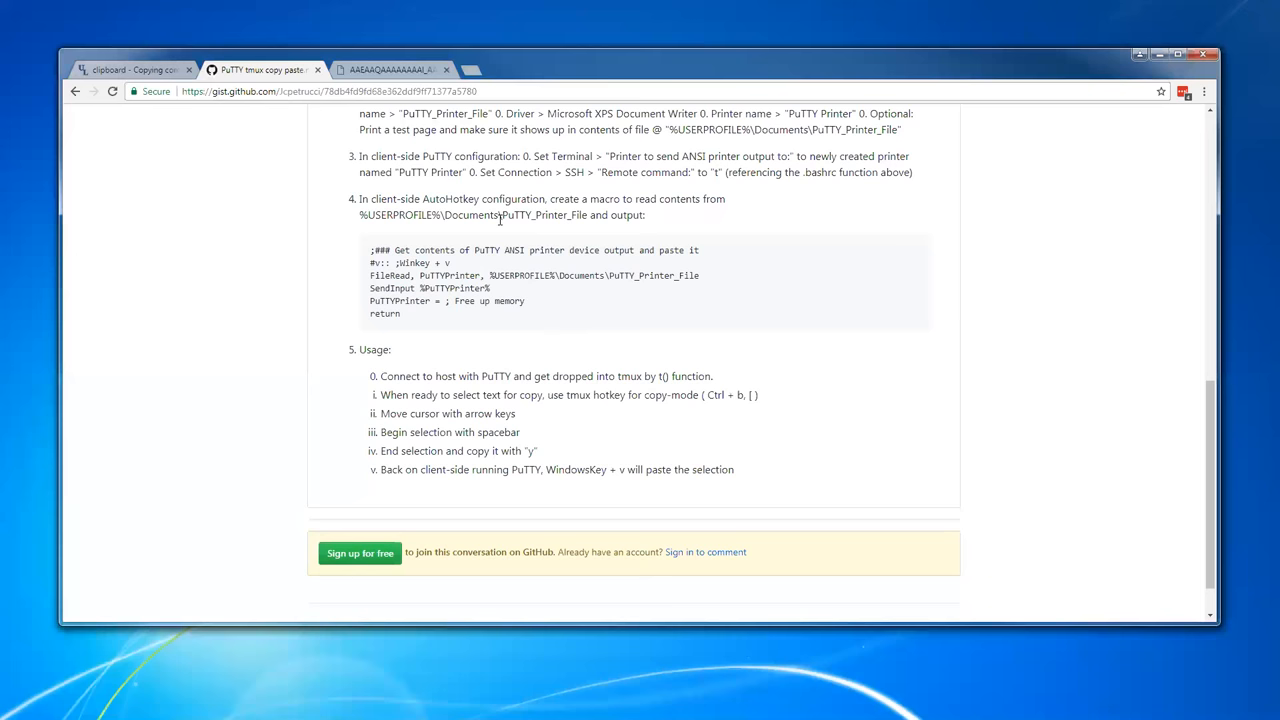
left_click_drag(372, 276, 400, 312)
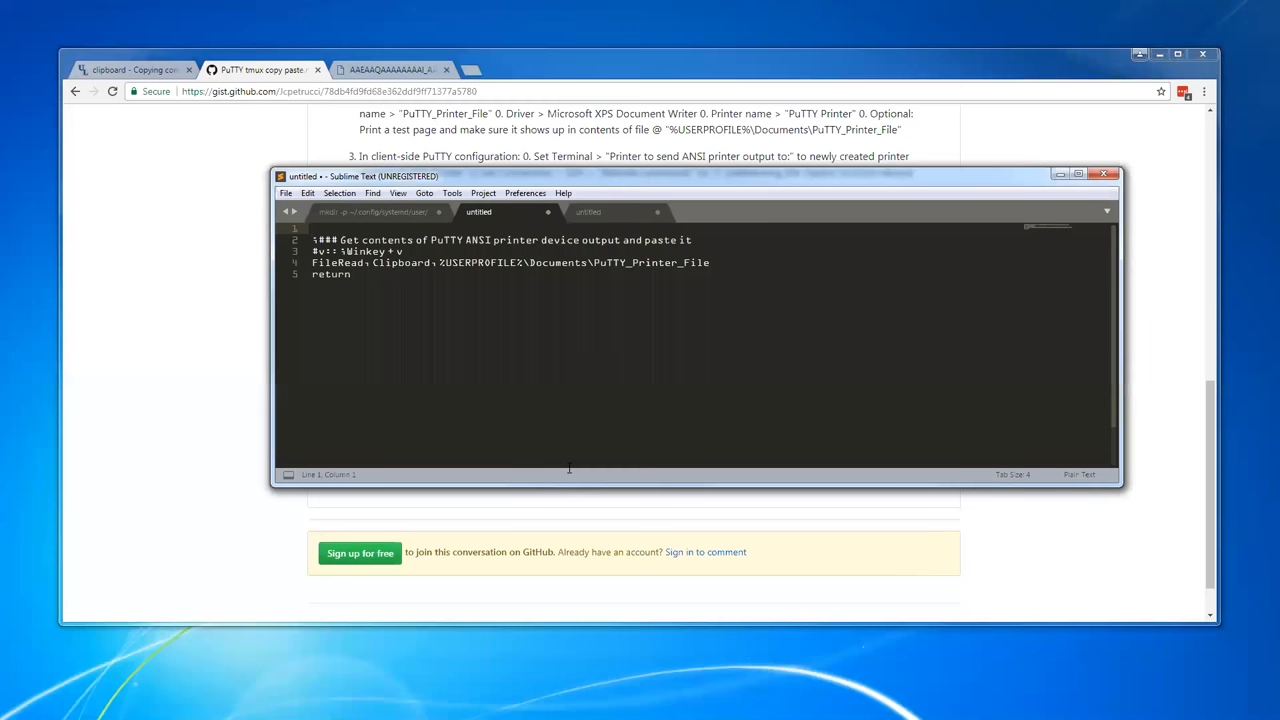
mouse_move(336, 348)
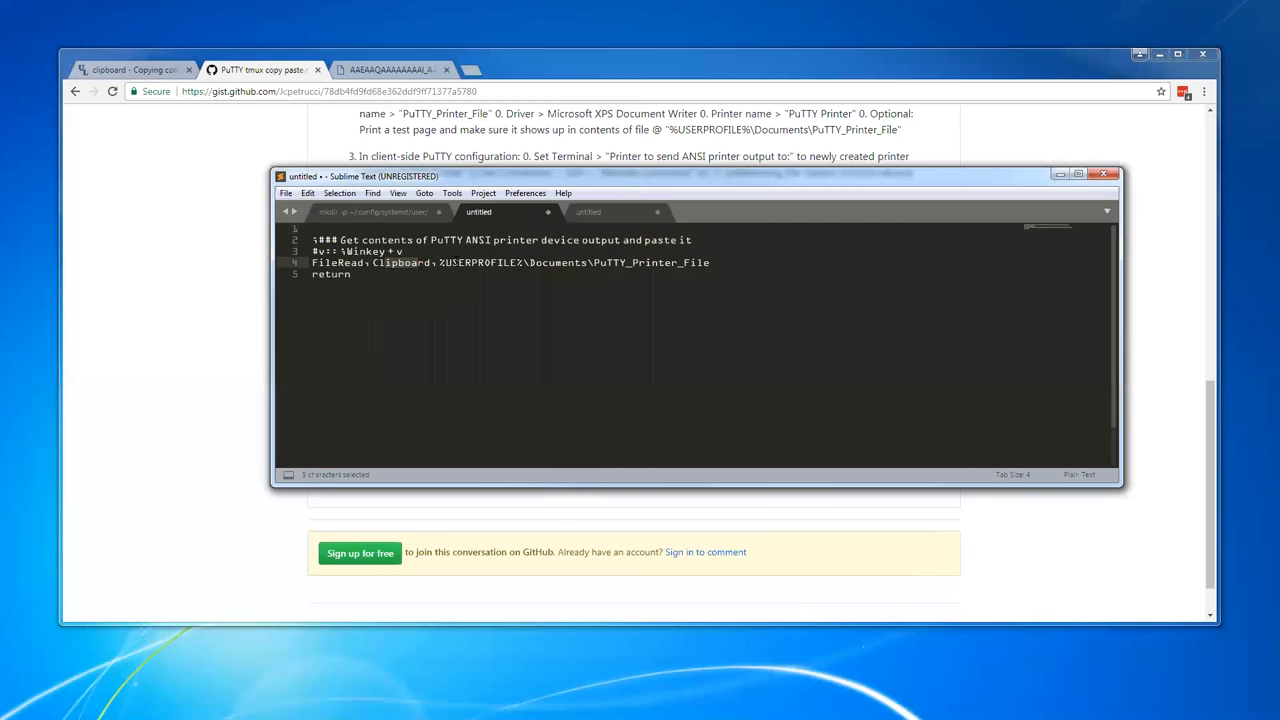
Review the FileRead line loading PuTTY_Printer_File into the clipboard in Sublime Text
left_click(710, 262)
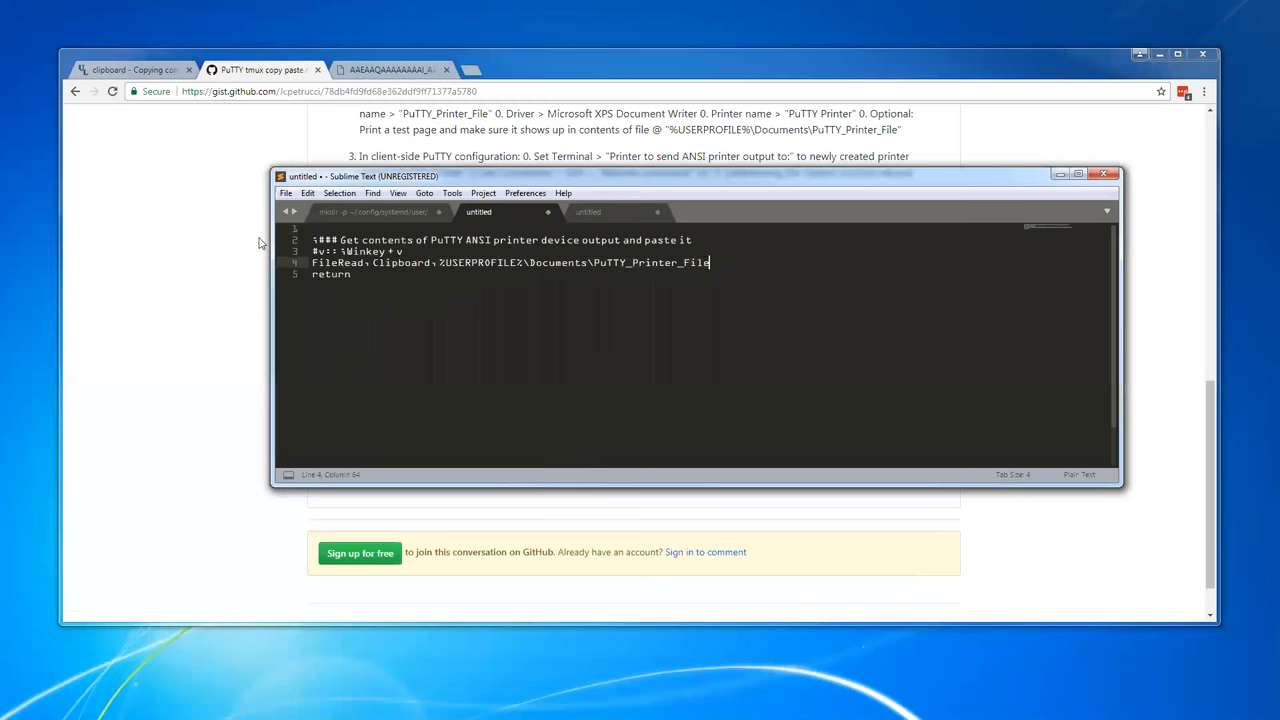
mouse_move(338, 120)
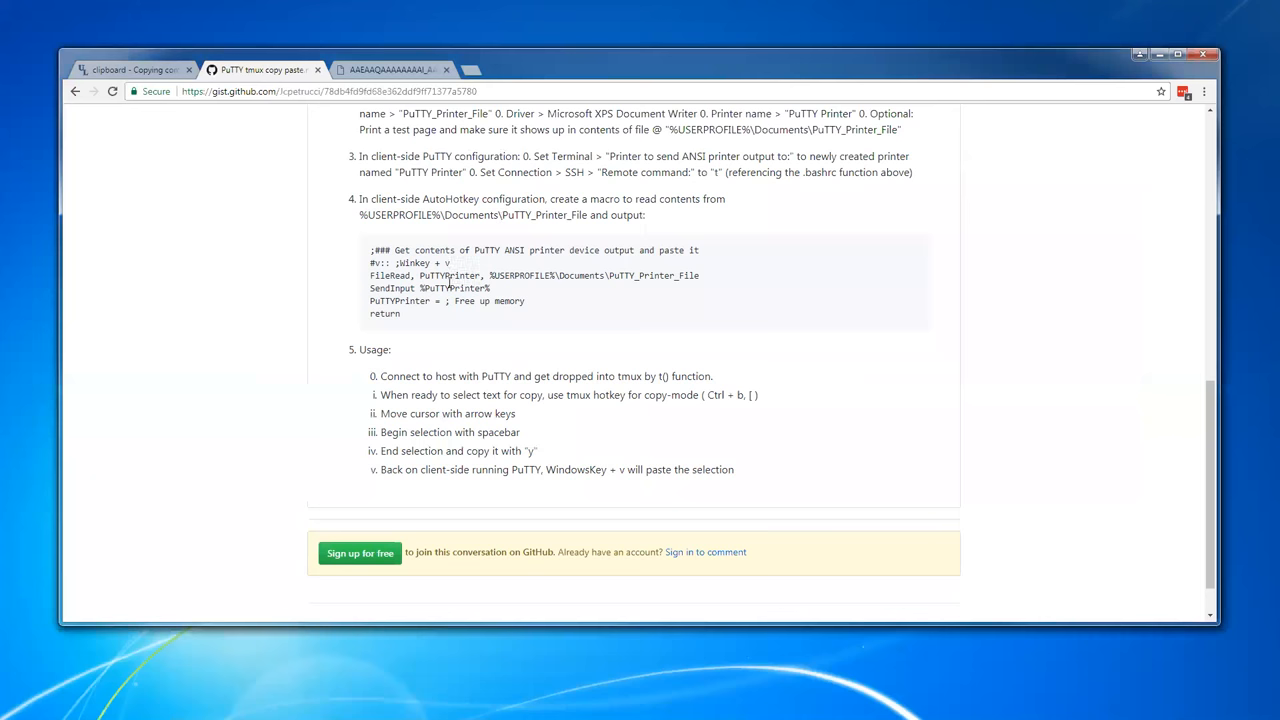
Switch from Chrome to the PuTTY window running the tmux session
double_click(458, 288)
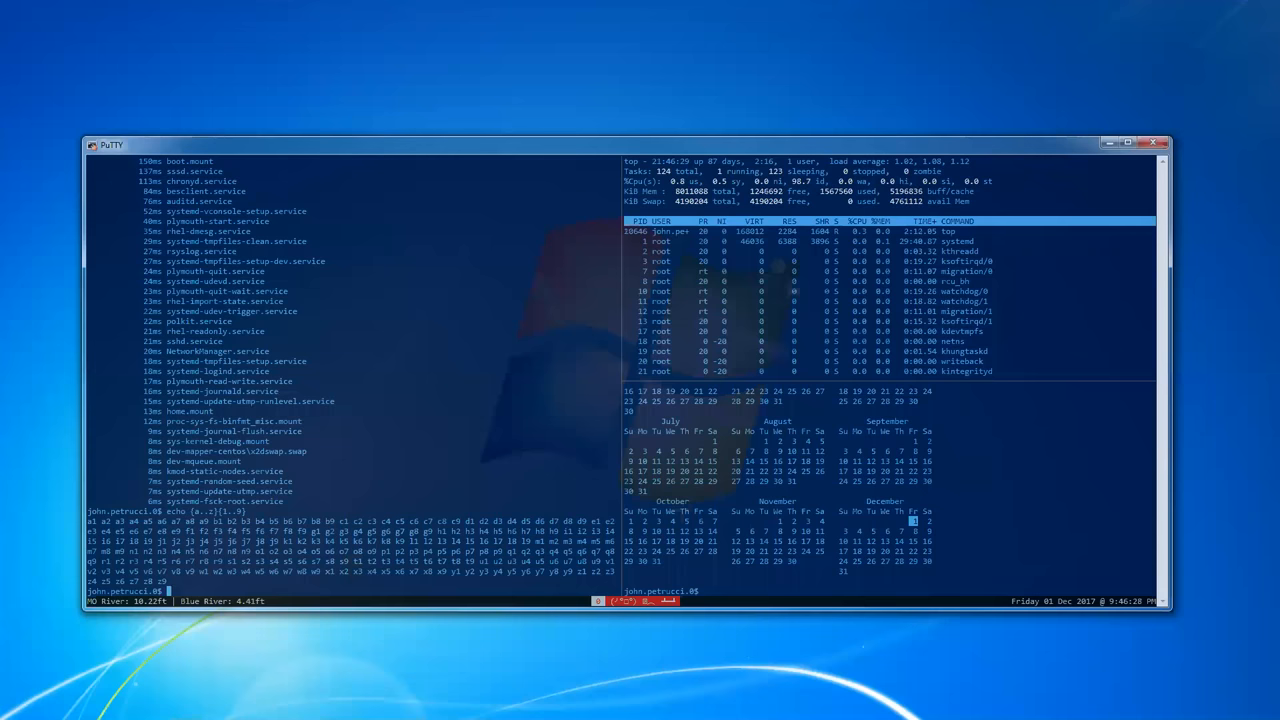
mouse_move(456, 392)
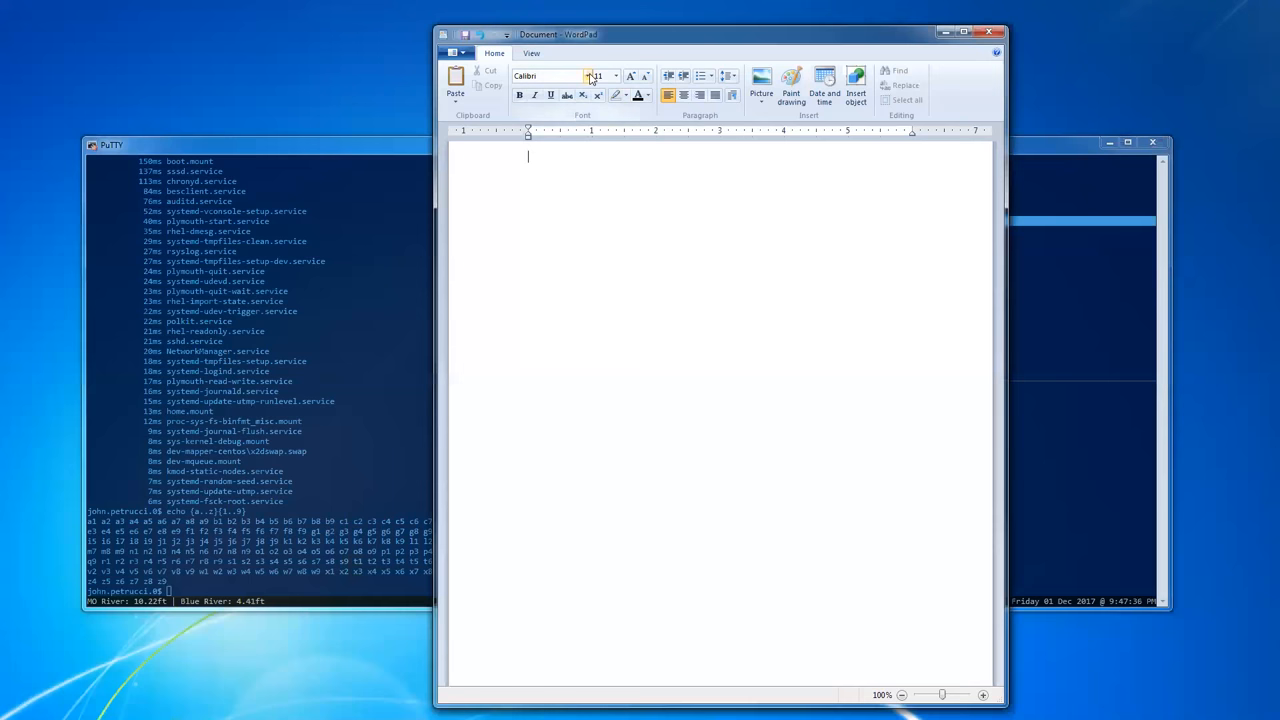
Set the WordPad document font to OCR A Extended before pasting the tmux text
left_click(612, 76)
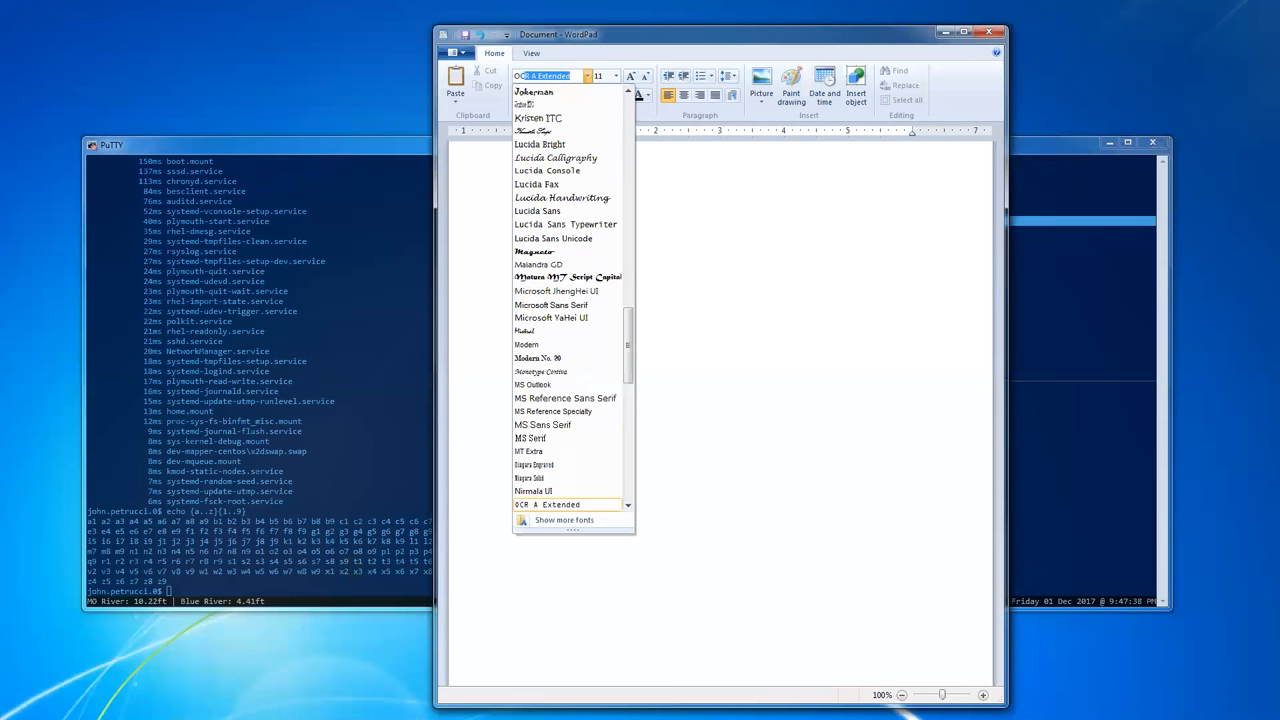
left_click(568, 504)
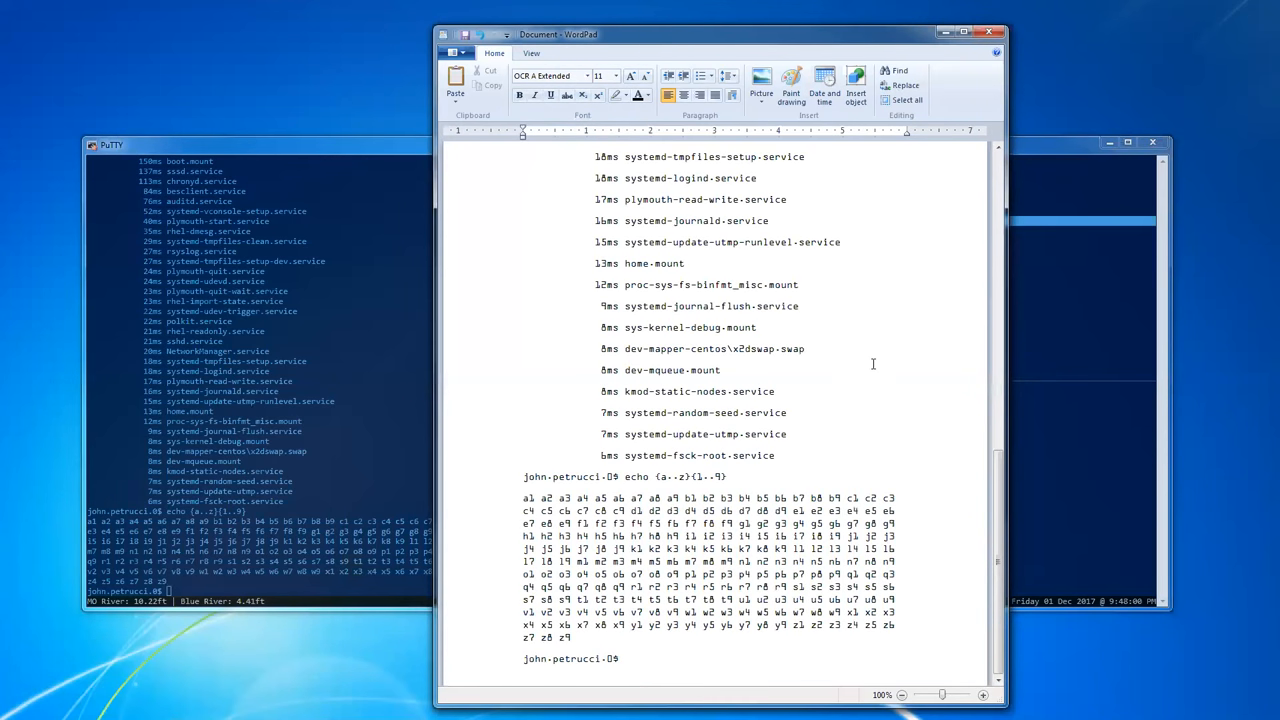
mouse_move(496, 350)
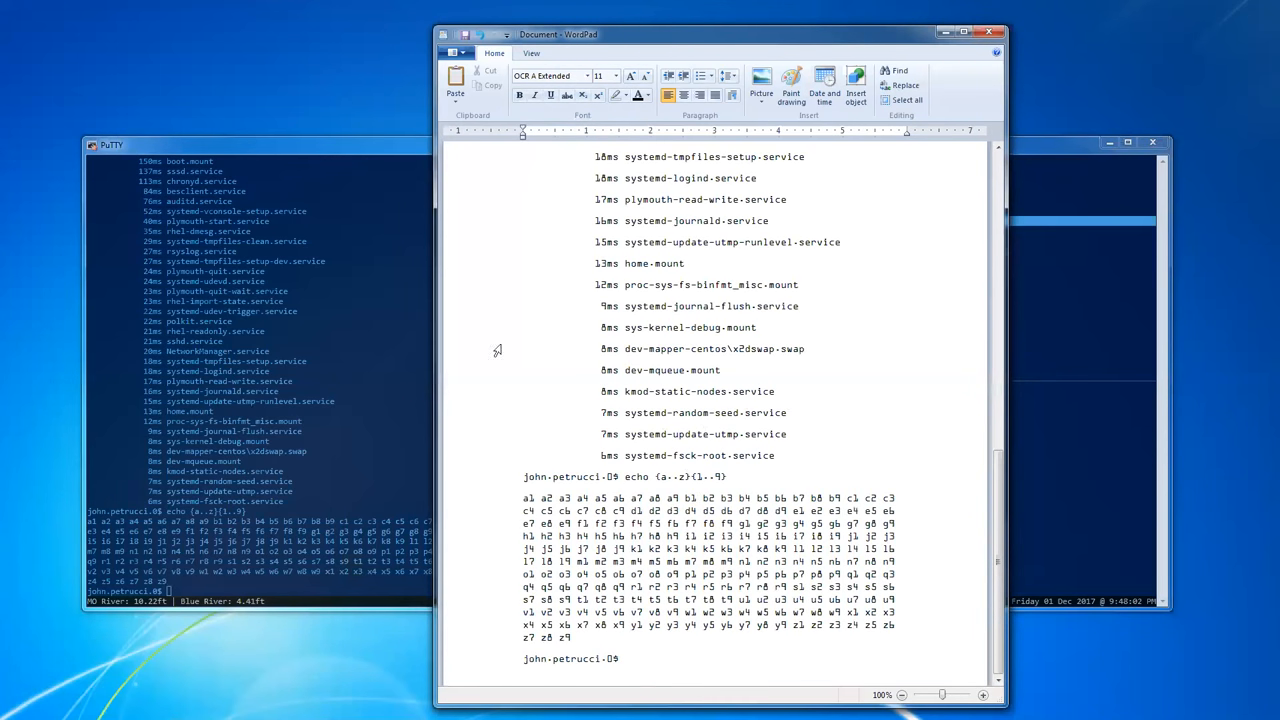
mouse_move(792, 262)
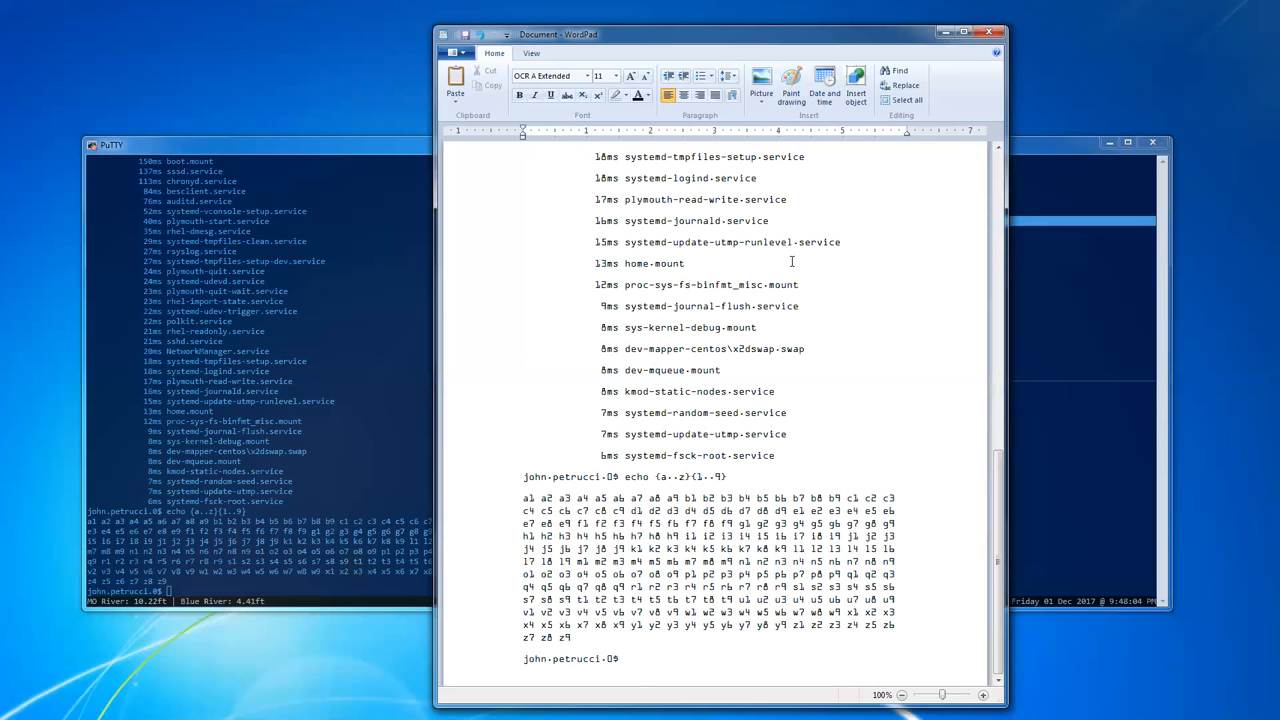